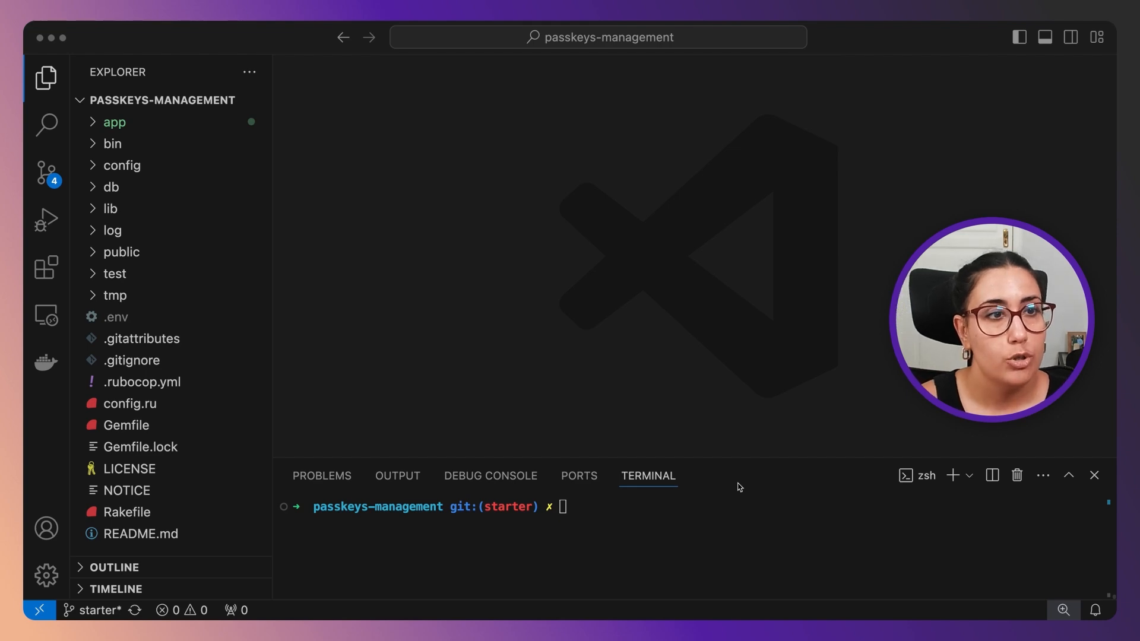
Step: Start the Rails server for the passkeys-management project with 'rails s' in the terminal
{"action": "type", "text": "rails s"}
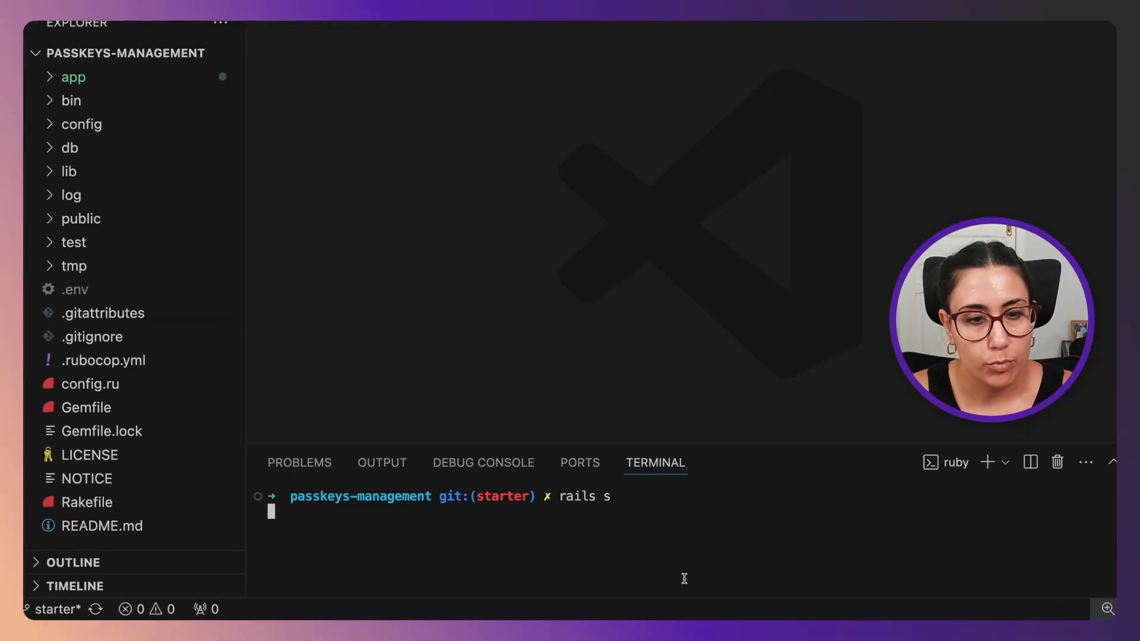
{"action": "key", "text": "Enter"}
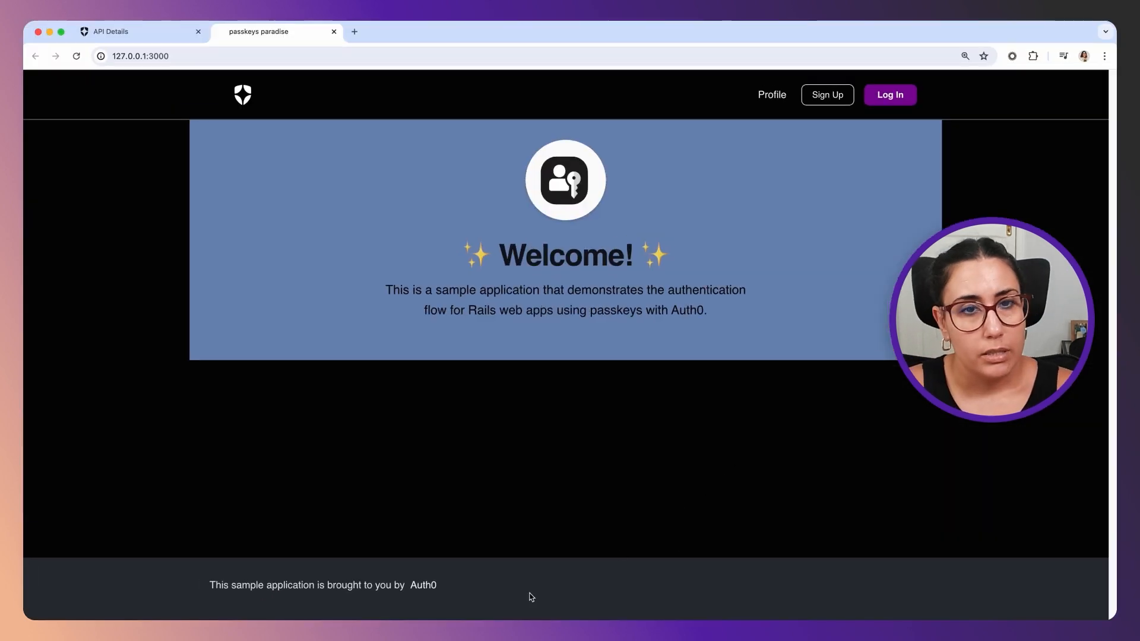
{"action": "mouse_move", "coordinate": [790, 180]}
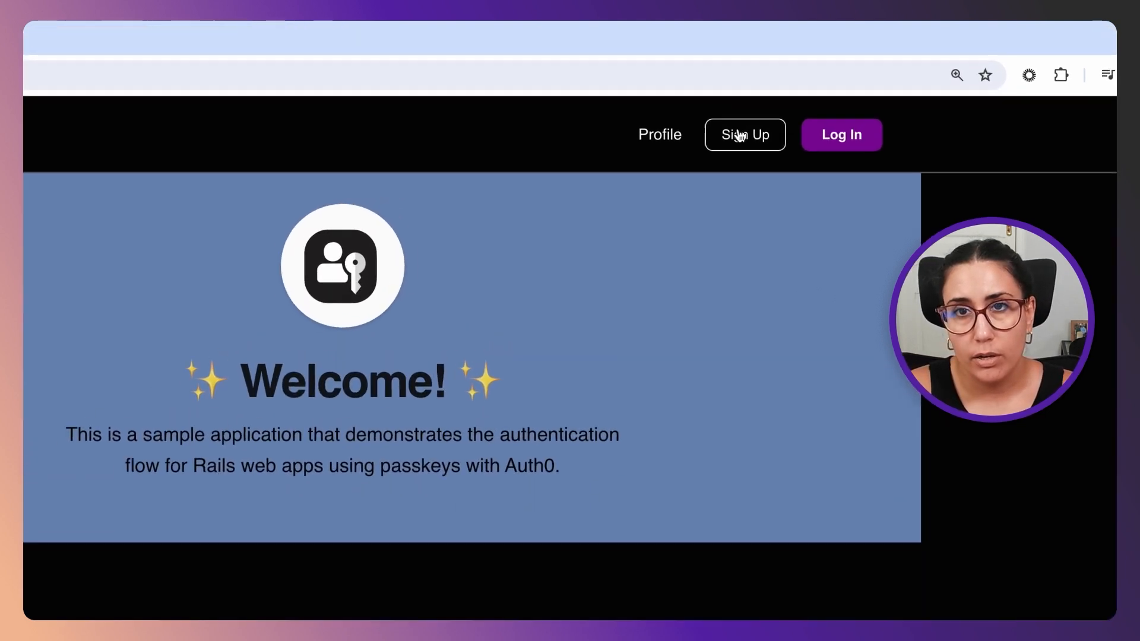
Step: Open the sample app's Sign Up page showing the Universal Login email and password form
{"action": "left_click", "coordinate": [745, 135]}
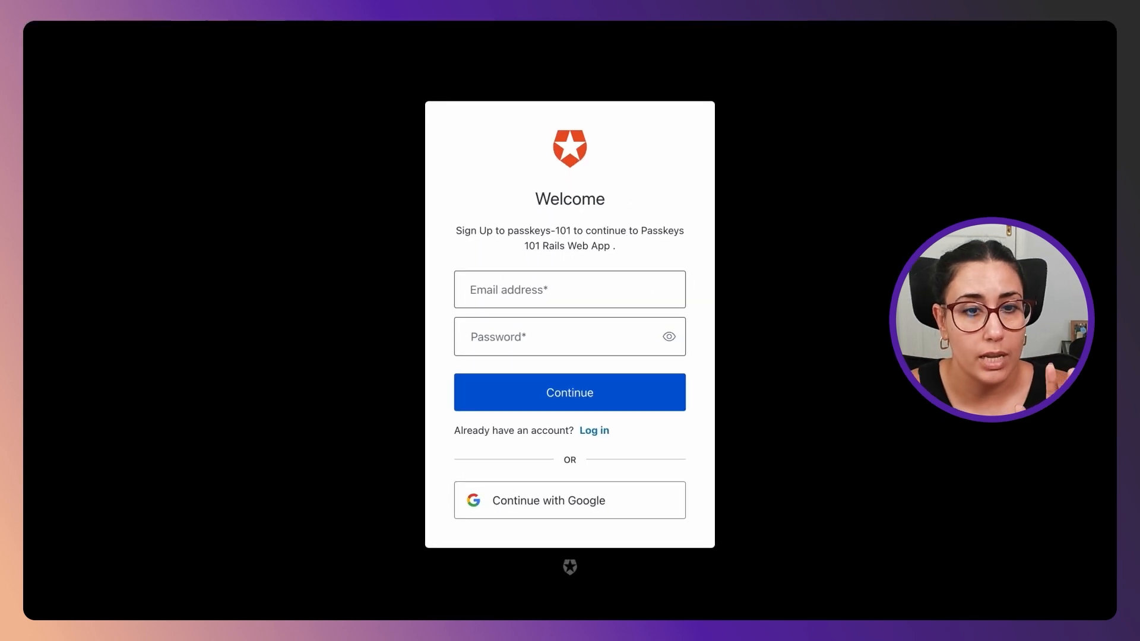
{"action": "mouse_move", "coordinate": [66, 243]}
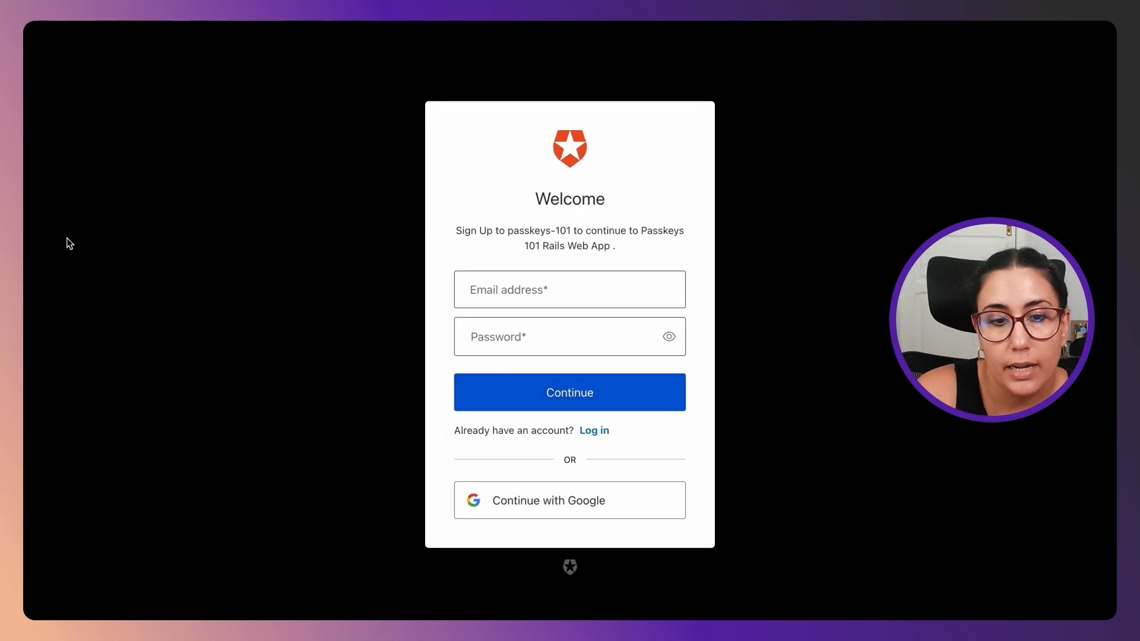
{"action": "mouse_move", "coordinate": [436, 571]}
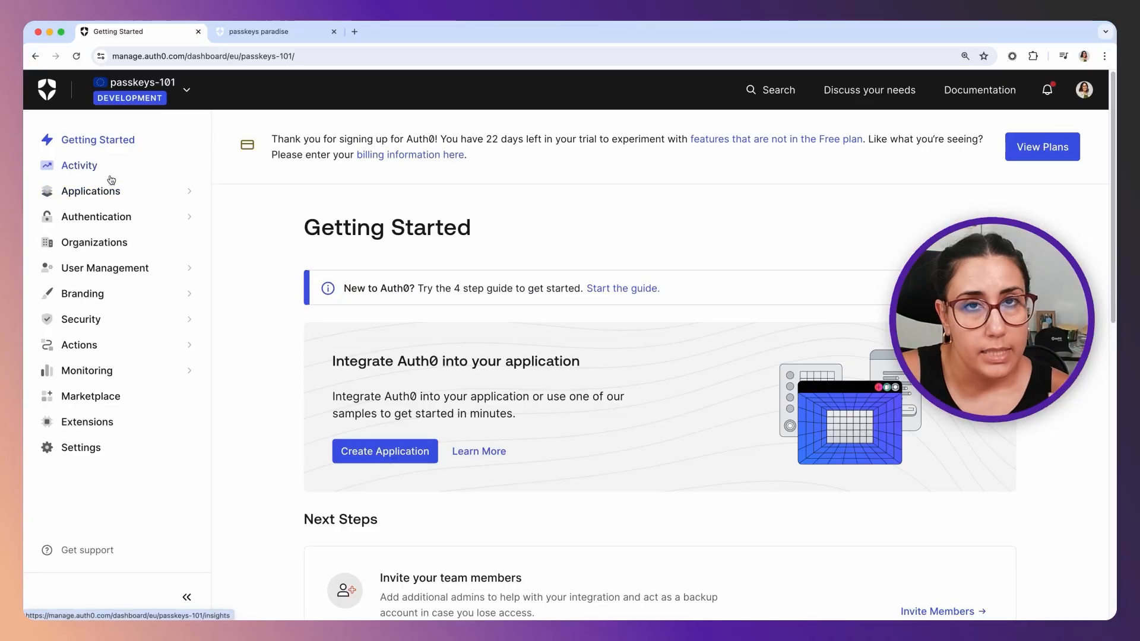
{"action": "mouse_move", "coordinate": [117, 196]}
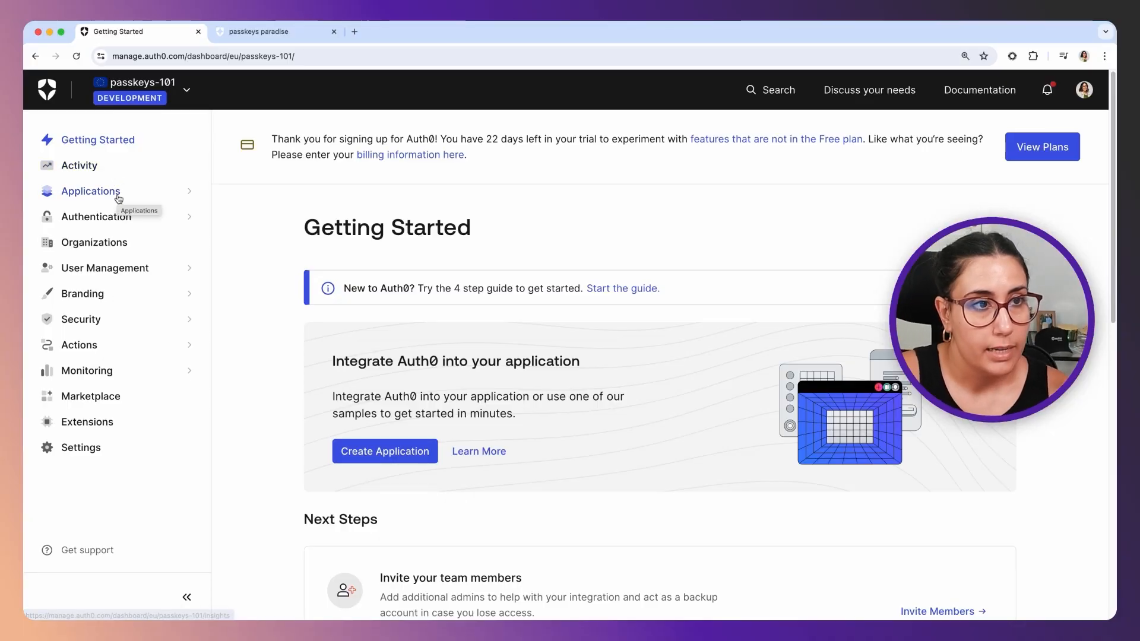
Step: Navigate to Authentication > Database and view Username-Password-Authentication's authentication methods
{"action": "left_click", "coordinate": [90, 192]}
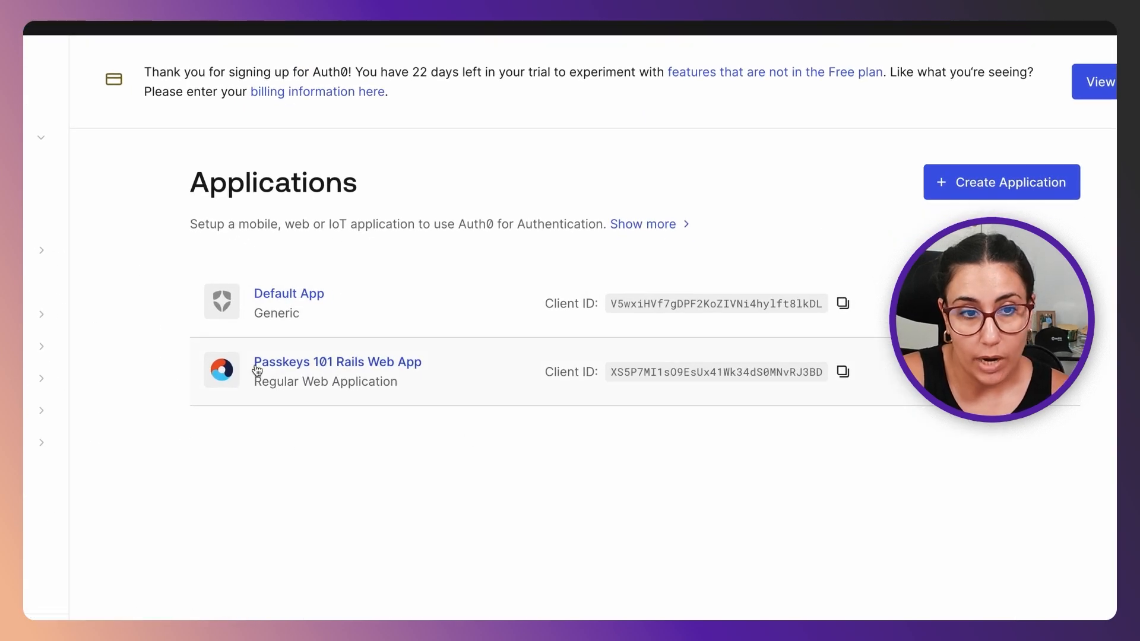
{"action": "mouse_move", "coordinate": [439, 395]}
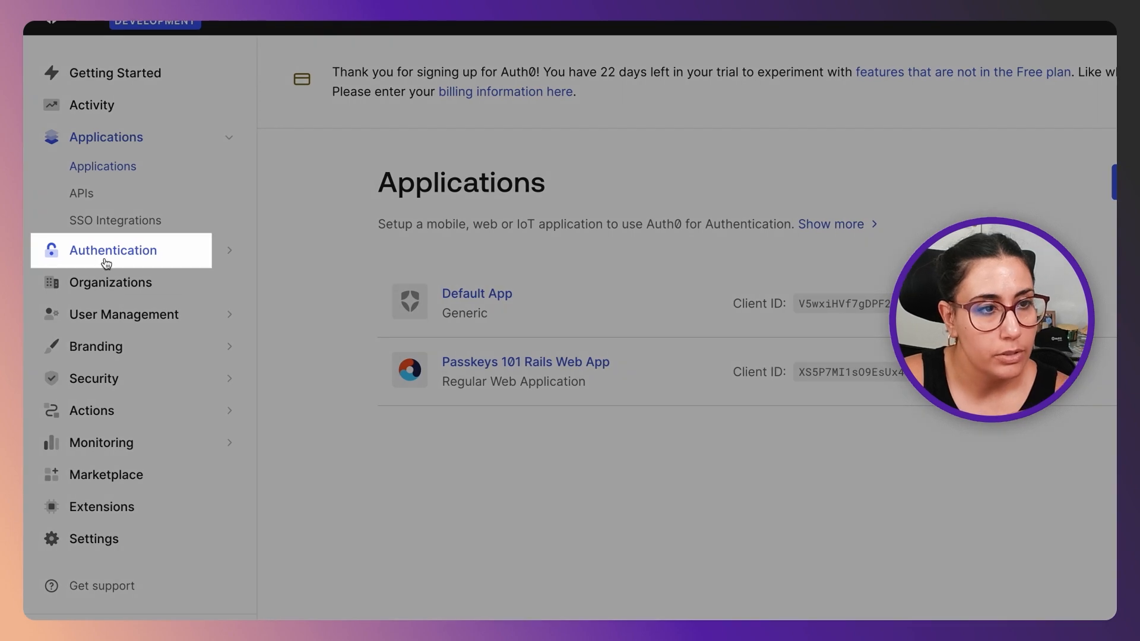
{"action": "left_click", "coordinate": [113, 250]}
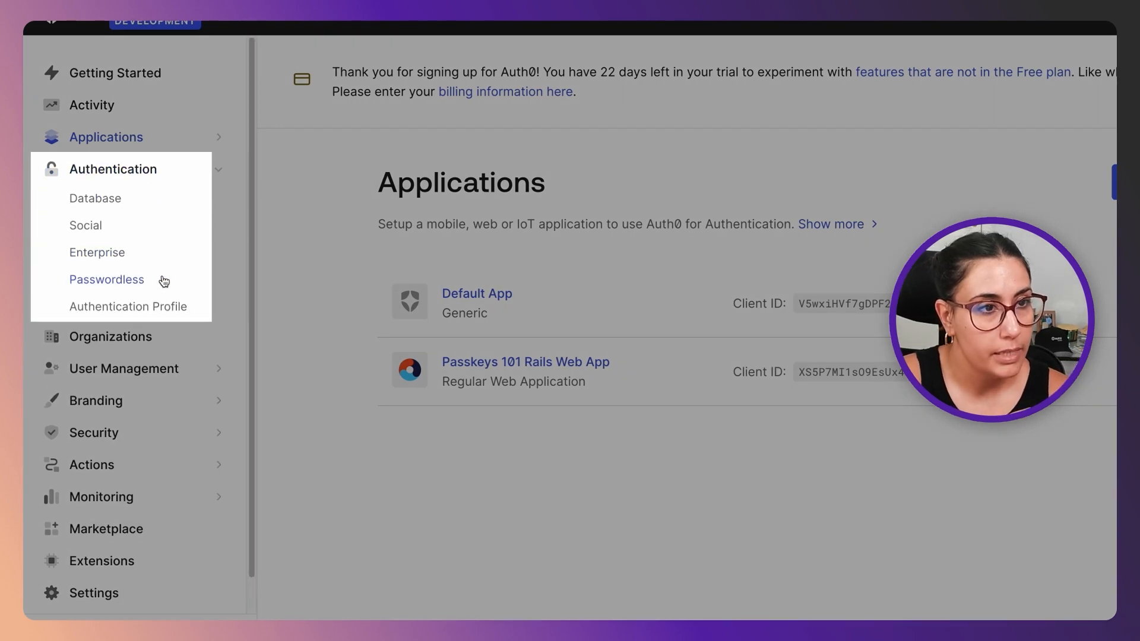
{"action": "left_click", "coordinate": [95, 199]}
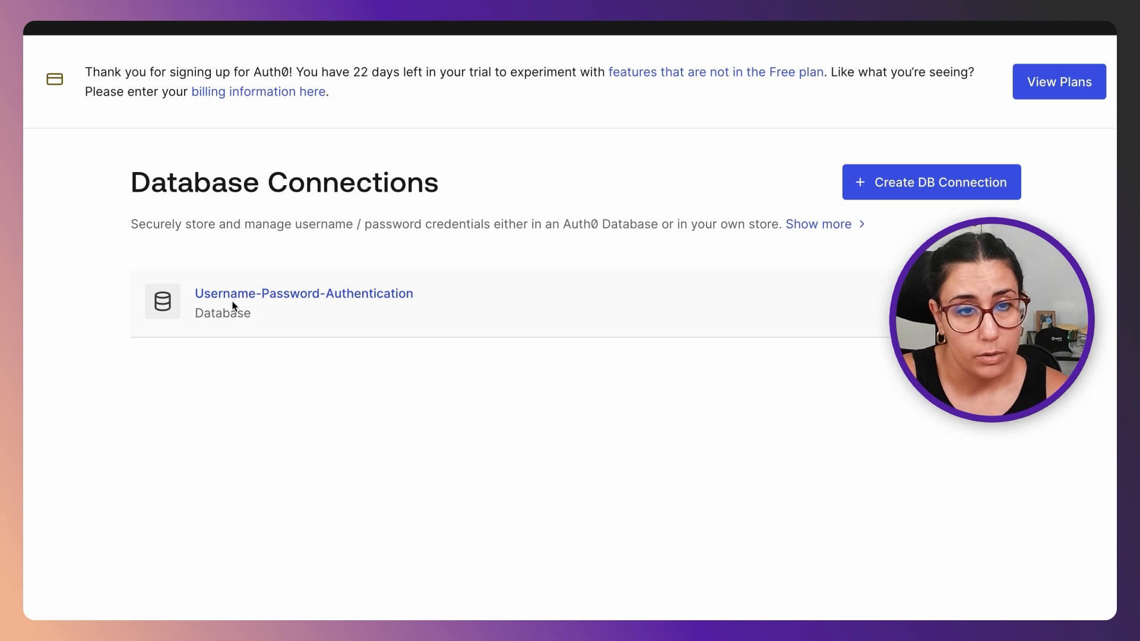
{"action": "mouse_move", "coordinate": [286, 306]}
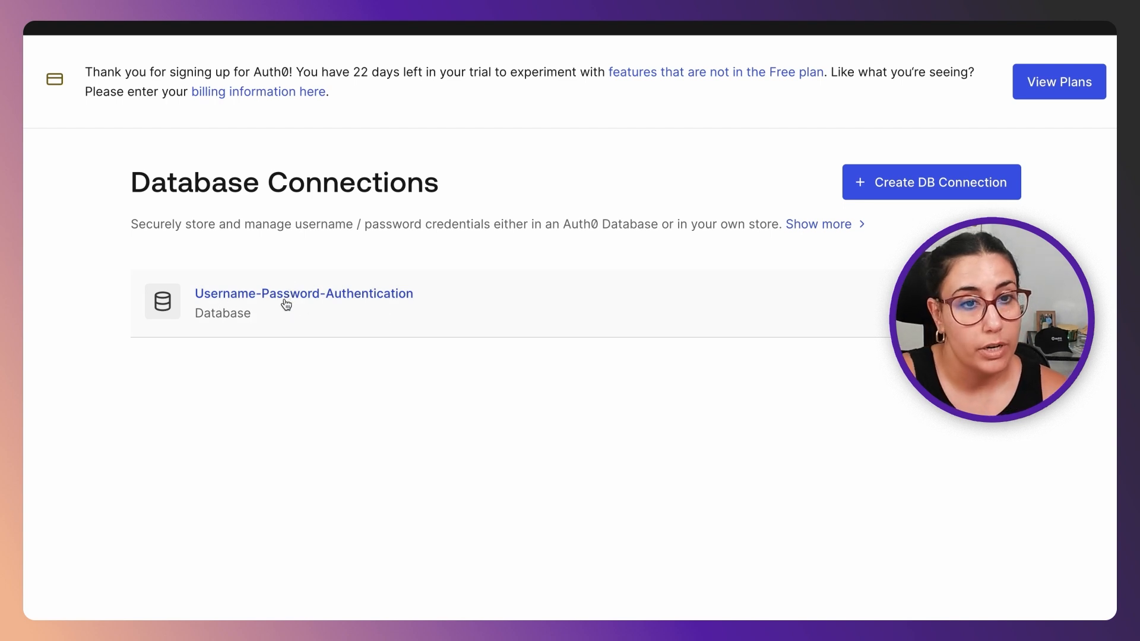
{"action": "left_click", "coordinate": [304, 293]}
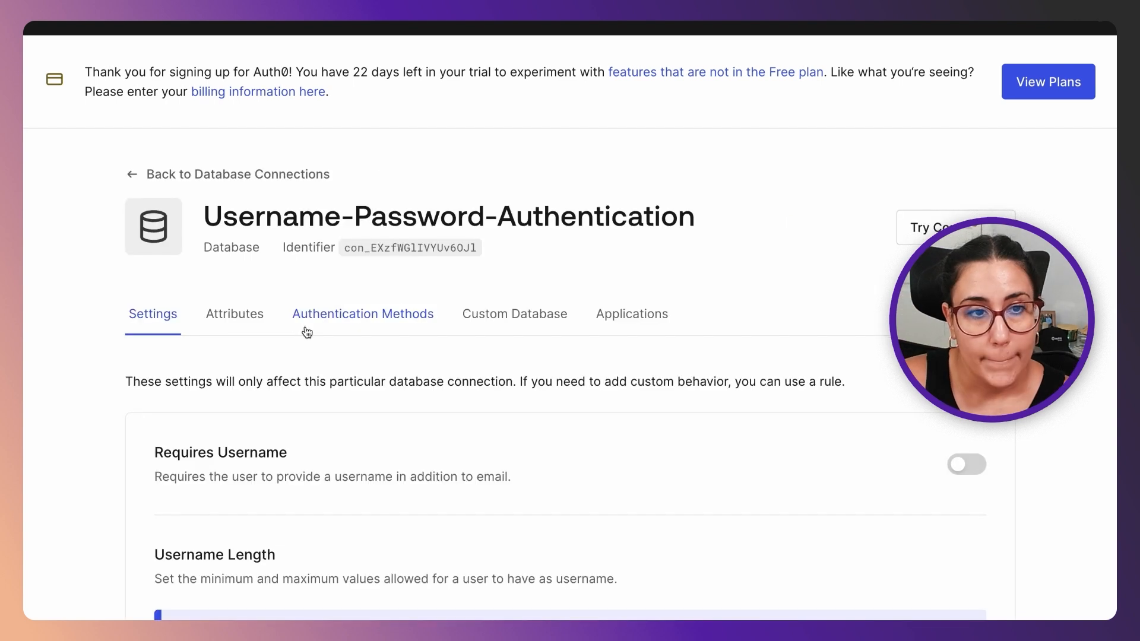
{"action": "mouse_move", "coordinate": [418, 322]}
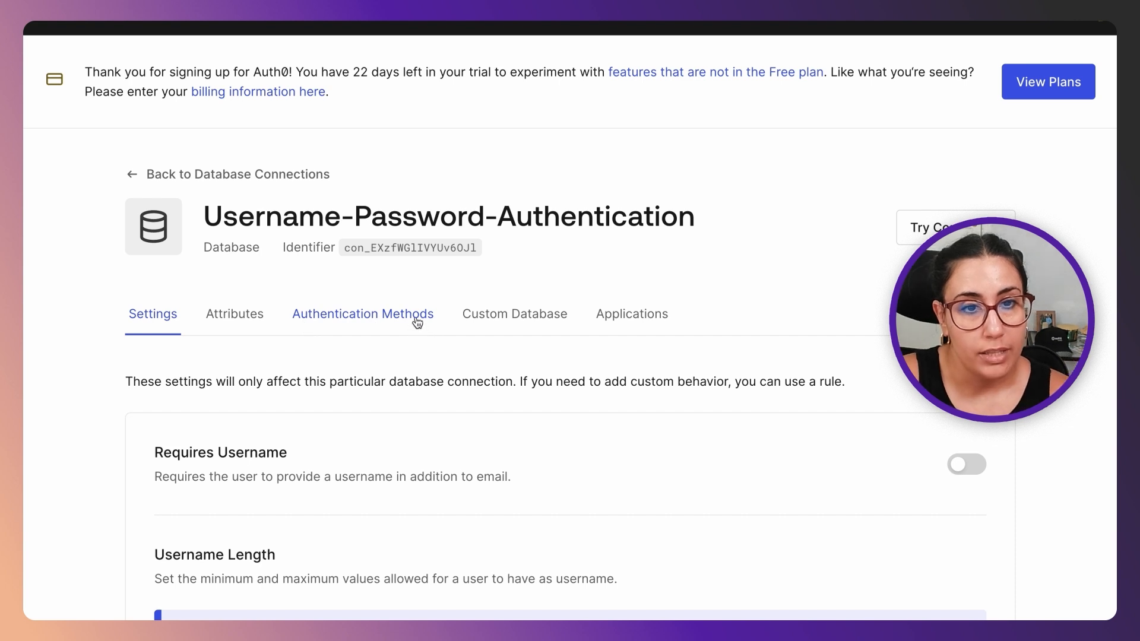
{"action": "left_click", "coordinate": [363, 315]}
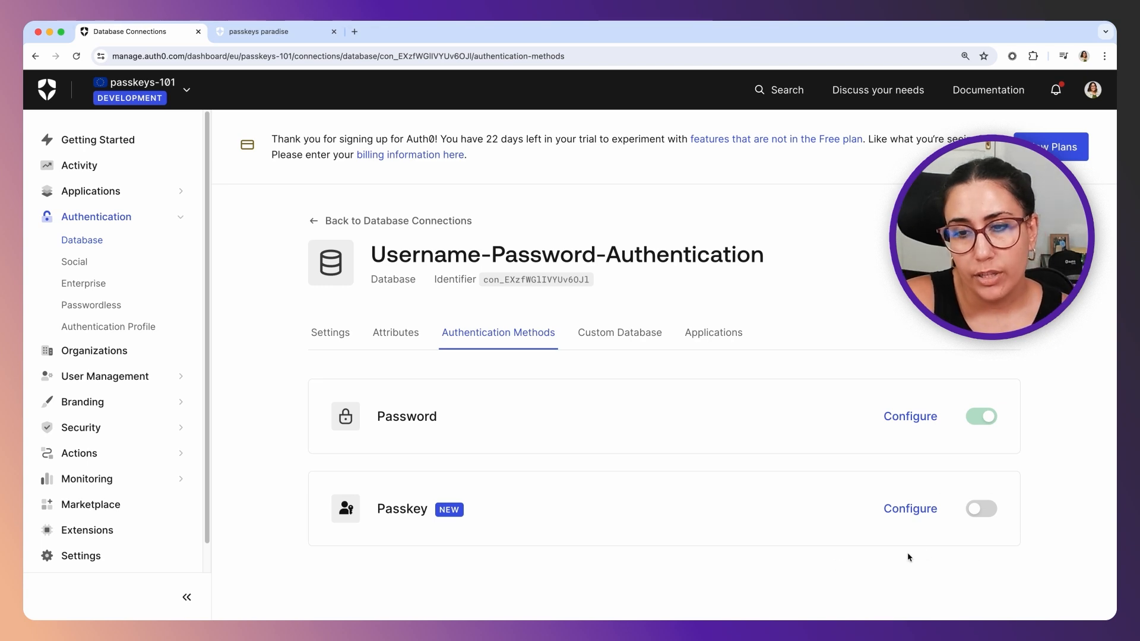
Step: Bring up the Passkey Authentication Prerequisites from the Passkey method's Configure option
{"action": "left_click", "coordinate": [981, 508]}
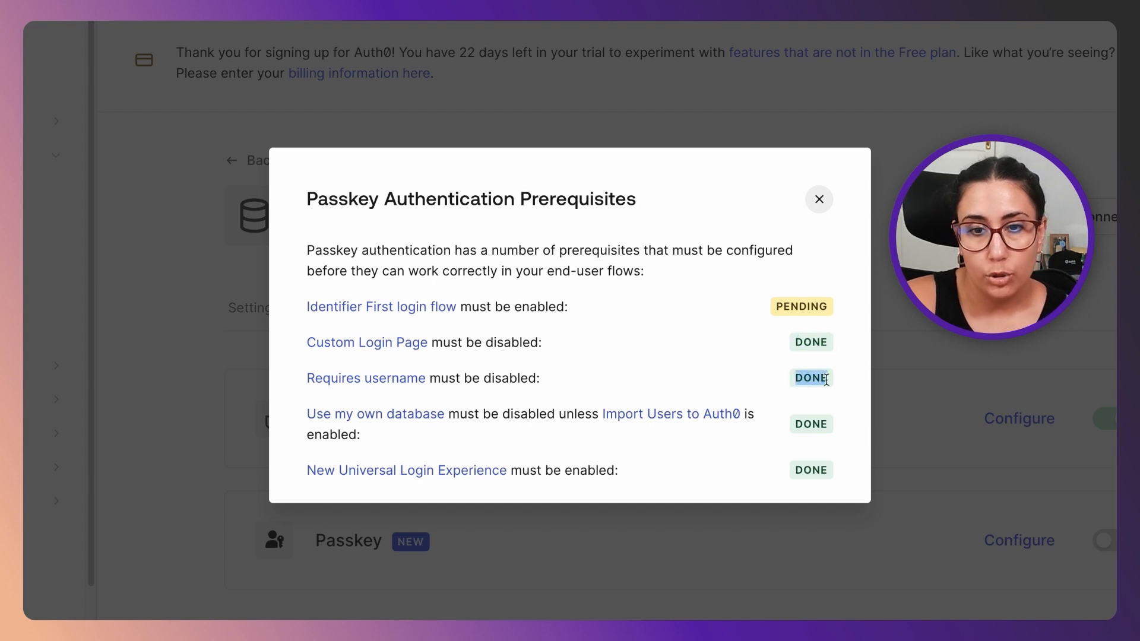
{"action": "mouse_move", "coordinate": [821, 471]}
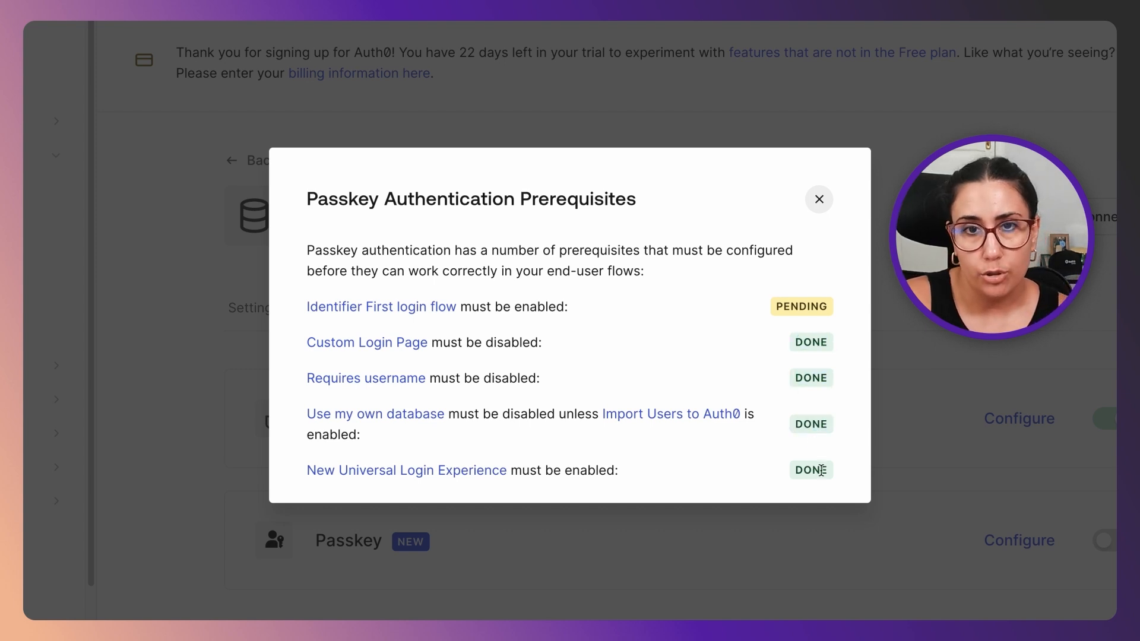
{"action": "mouse_move", "coordinate": [833, 433]}
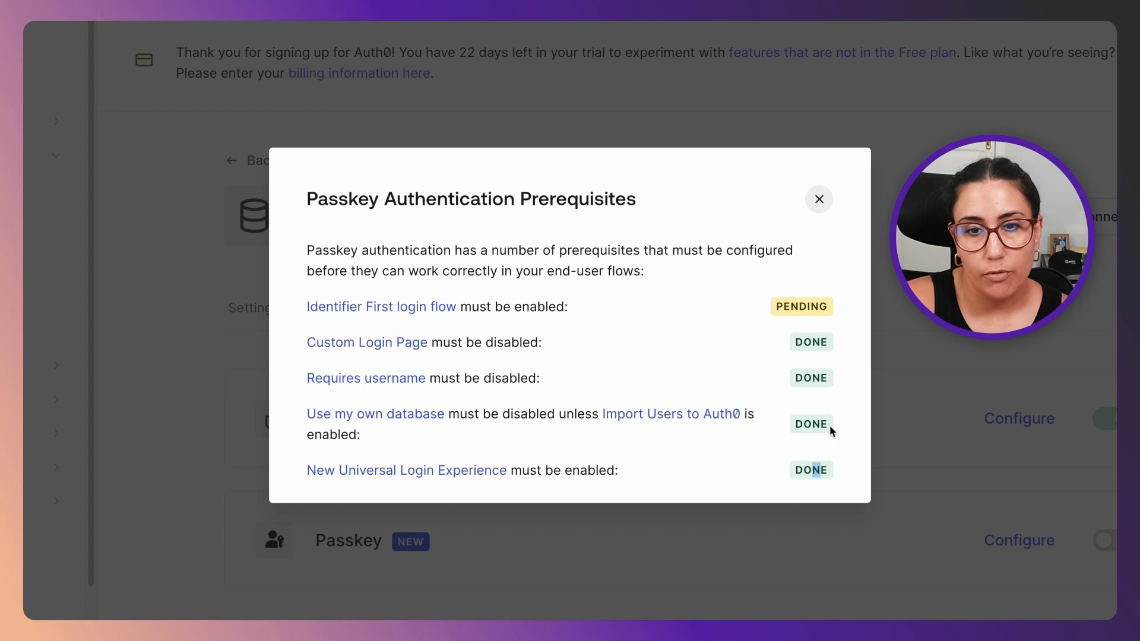
{"action": "mouse_move", "coordinate": [655, 450]}
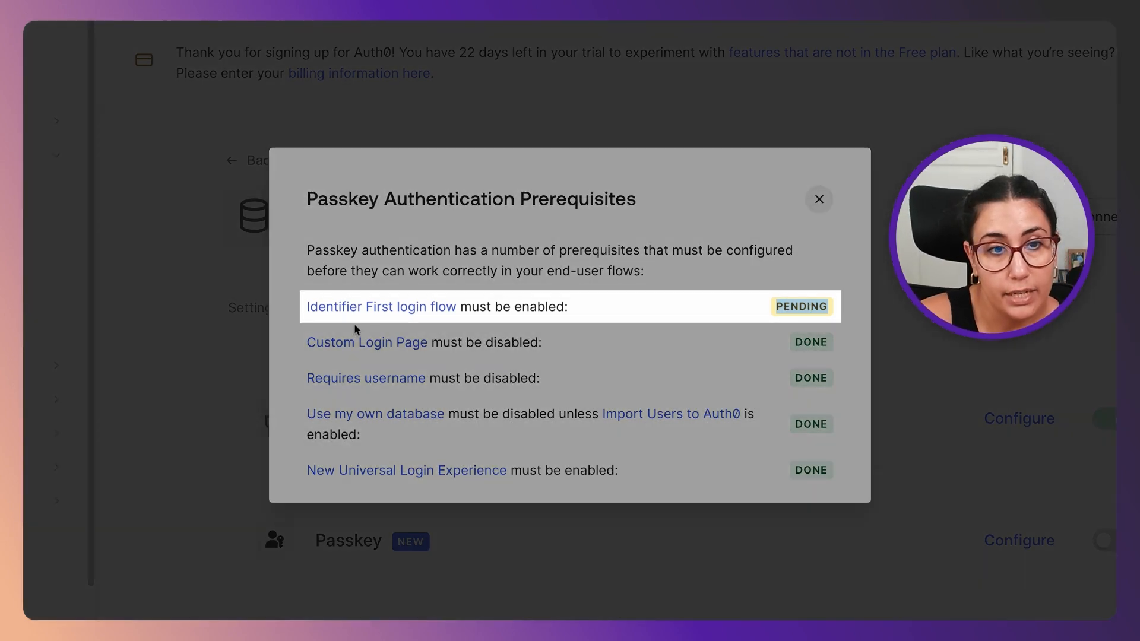
{"action": "mouse_move", "coordinate": [482, 307]}
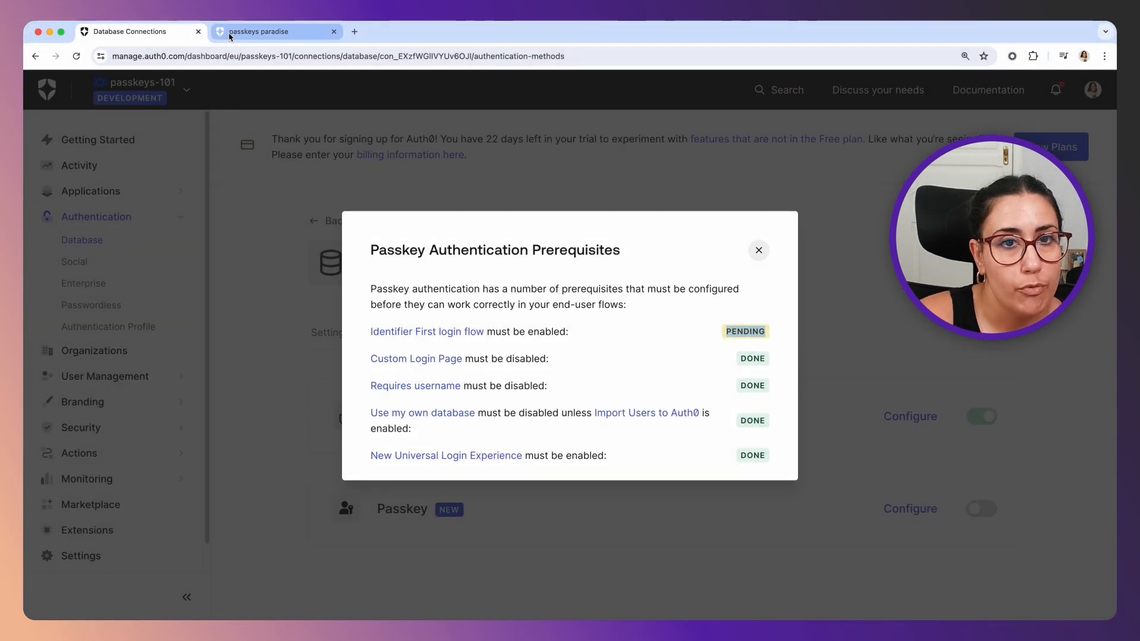
{"action": "left_click", "coordinate": [257, 32]}
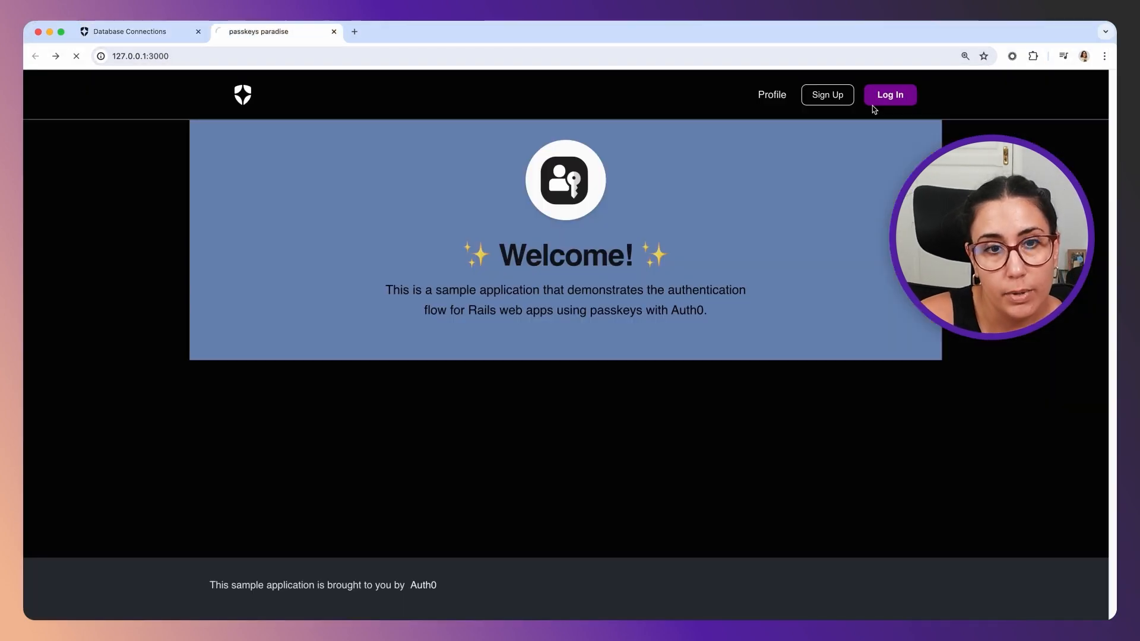
{"action": "left_click", "coordinate": [828, 94]}
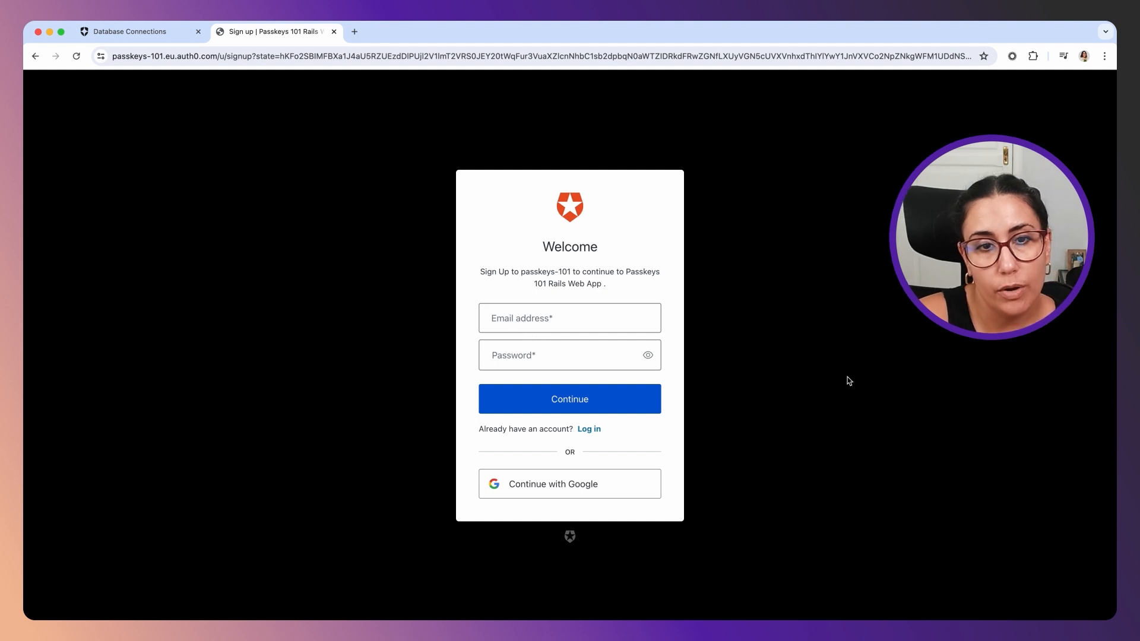
{"action": "mouse_move", "coordinate": [546, 392]}
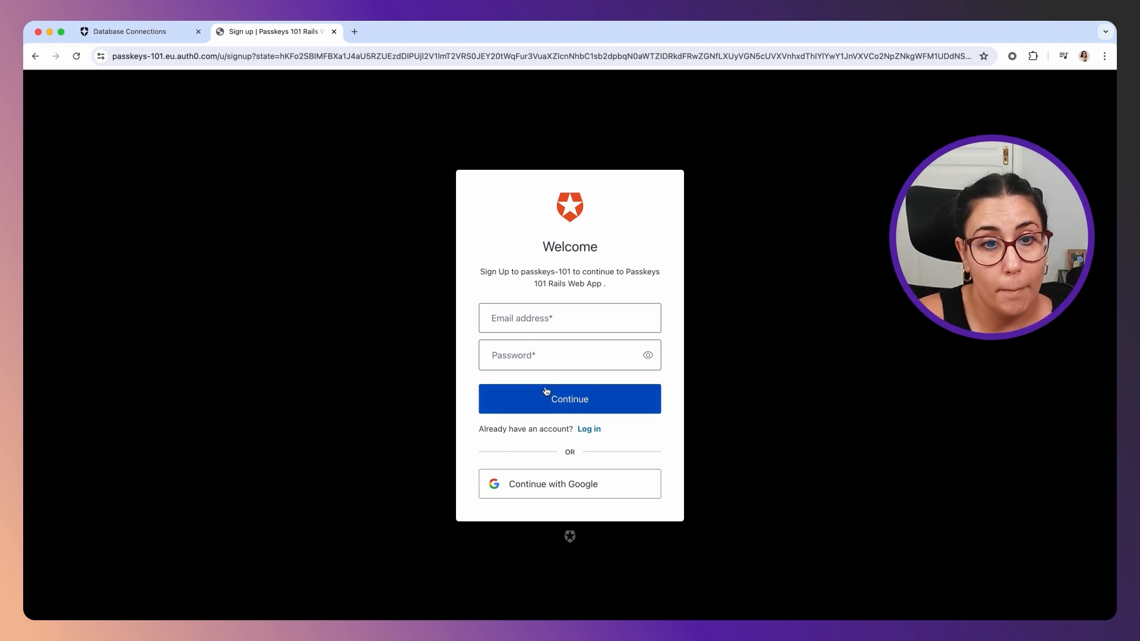
{"action": "left_click", "coordinate": [134, 32]}
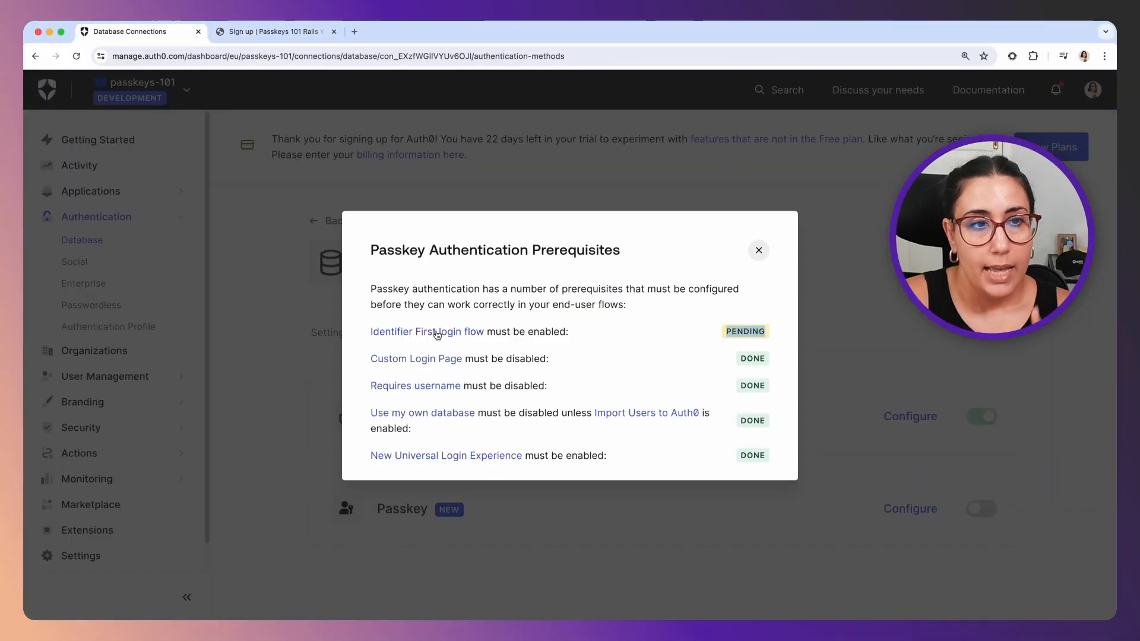
Step: Go to the Authentication Profile from the Identifier First login flow prerequisite link
{"action": "left_click", "coordinate": [108, 327]}
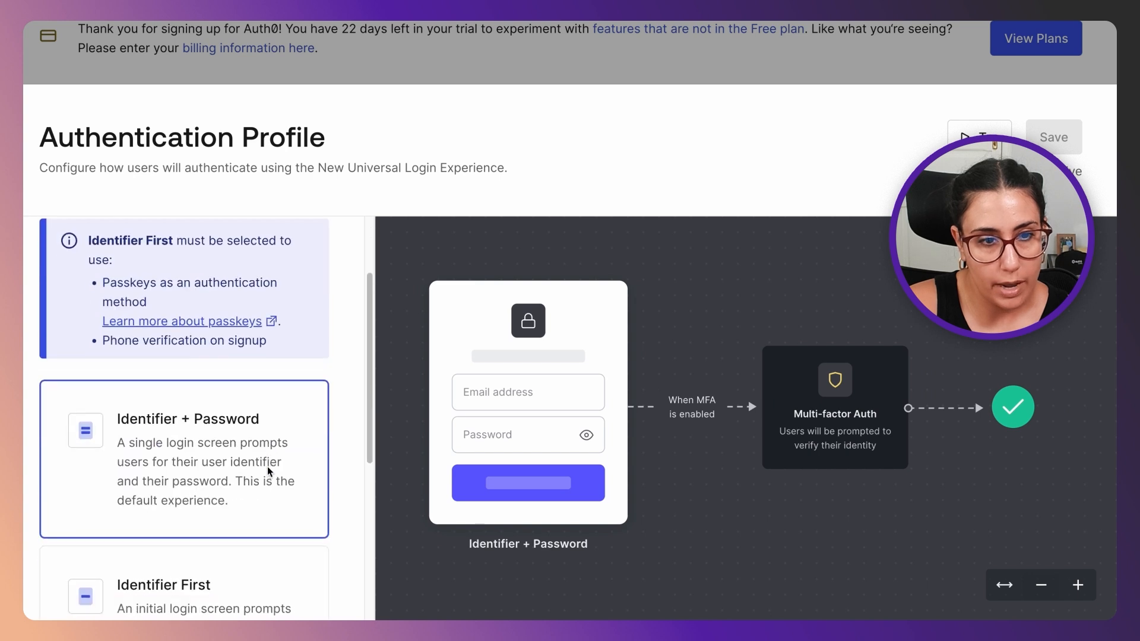
{"action": "scroll", "scroll_direction": "down", "scroll_amount": 3}
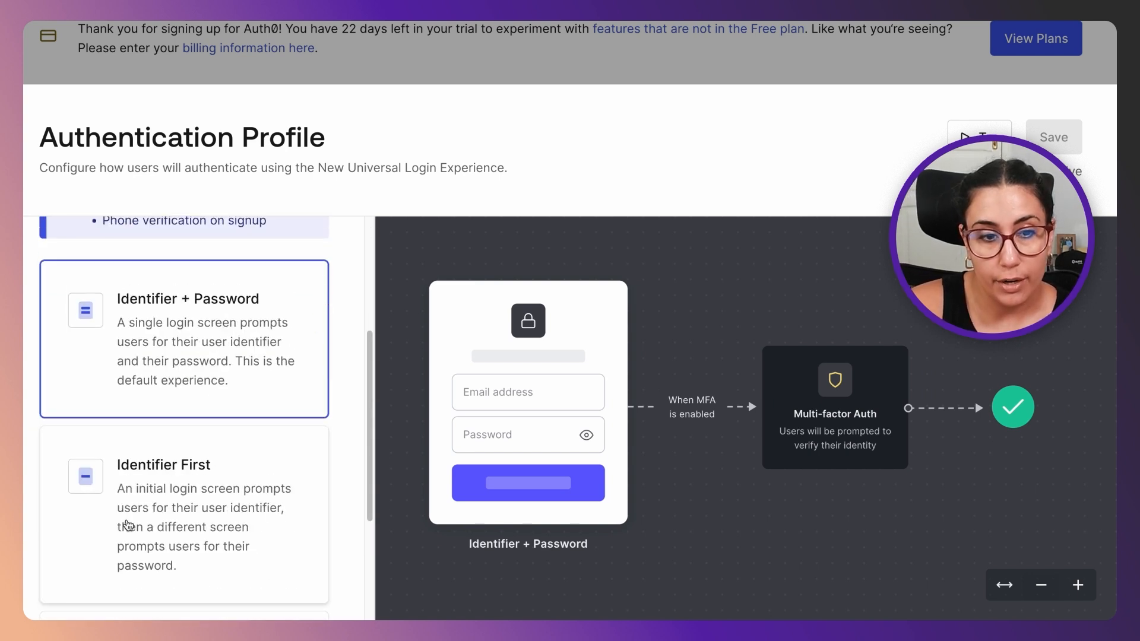
{"action": "mouse_move", "coordinate": [224, 471]}
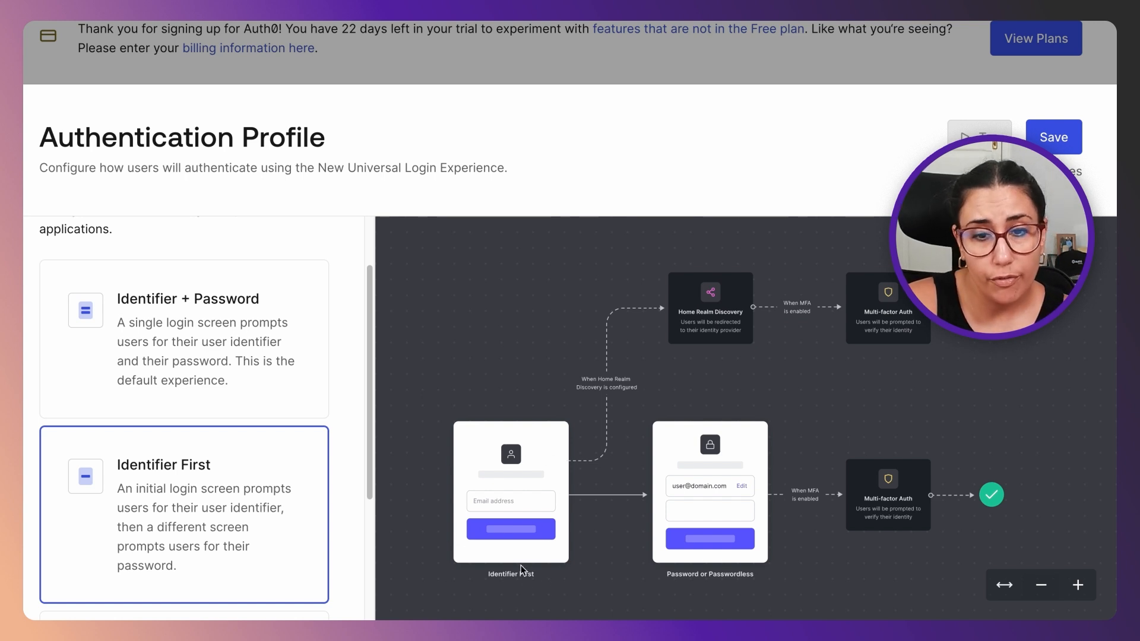
{"action": "mouse_move", "coordinate": [733, 516]}
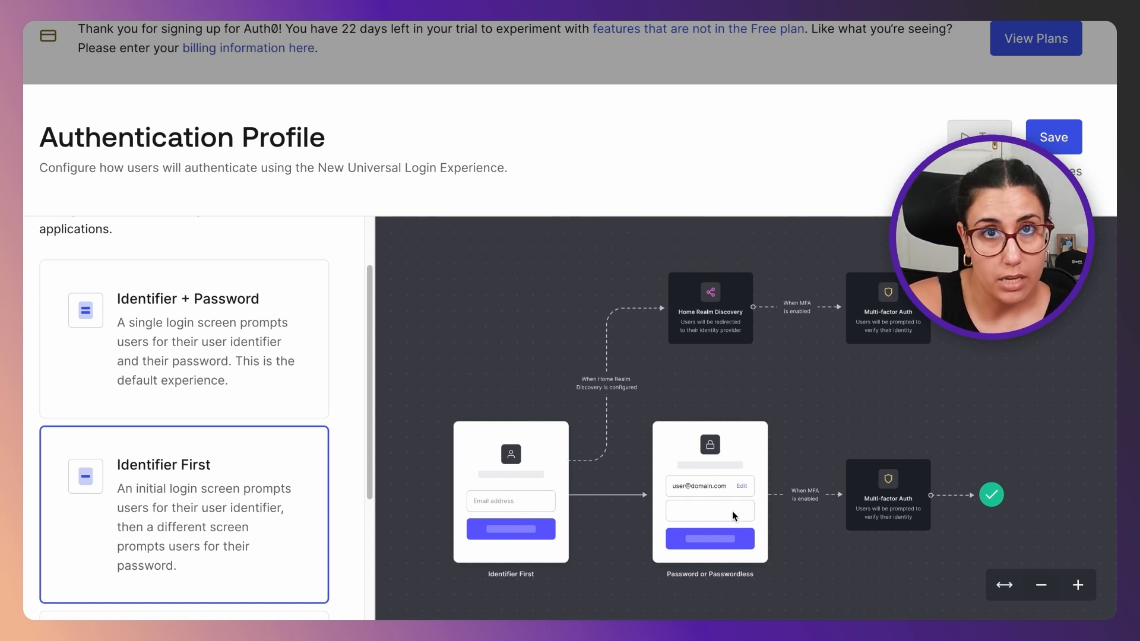
{"action": "mouse_move", "coordinate": [692, 586]}
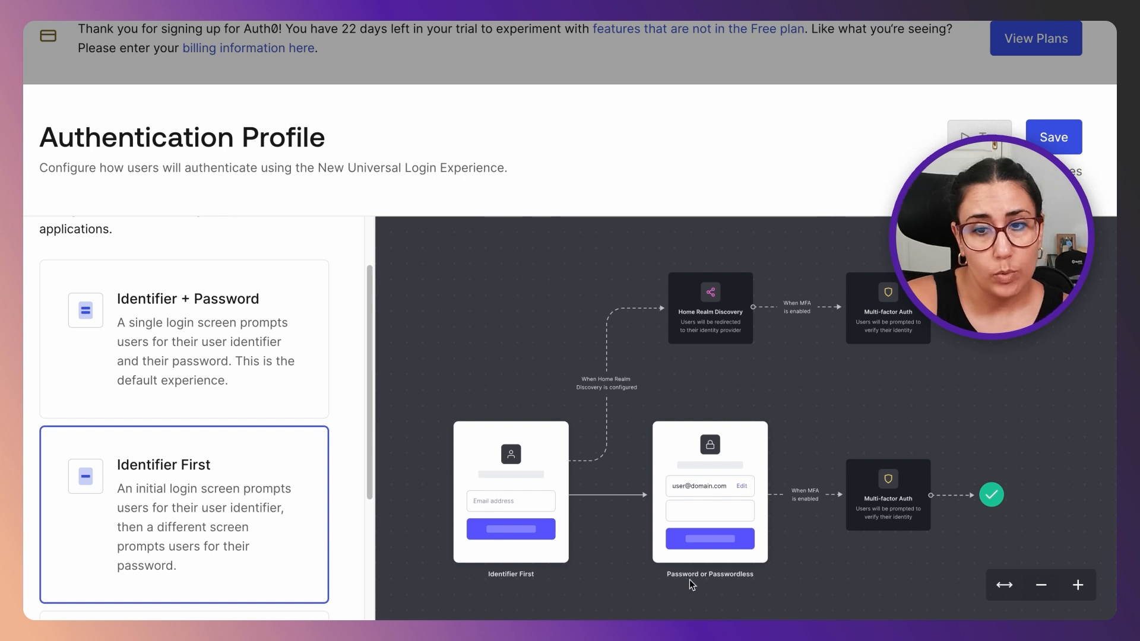
{"action": "mouse_move", "coordinate": [763, 586]}
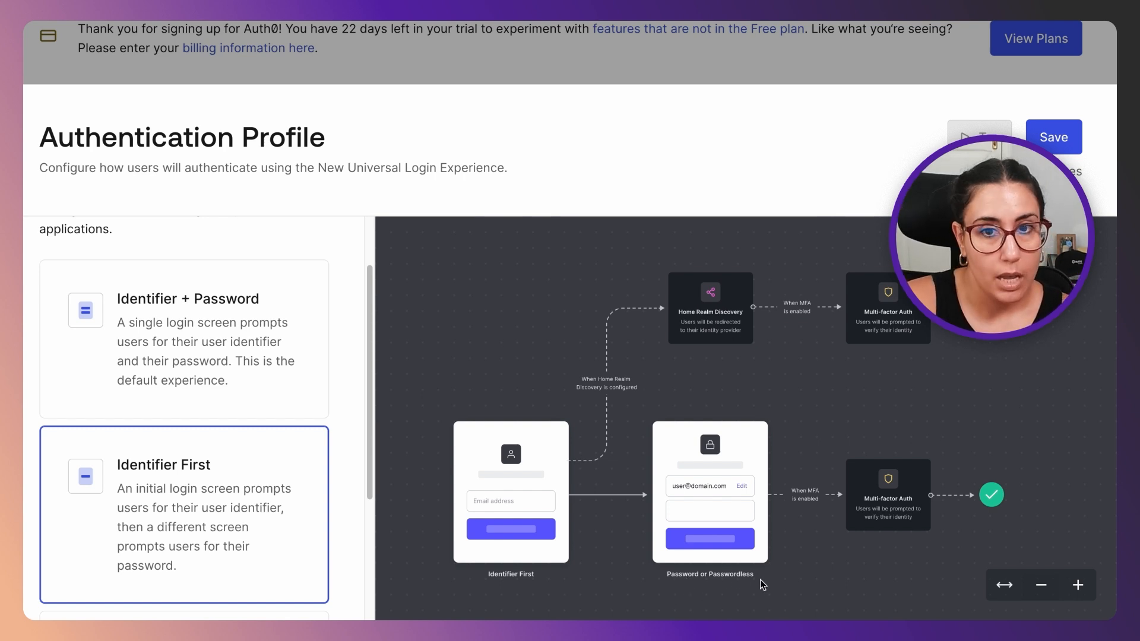
{"action": "mouse_move", "coordinate": [706, 291]}
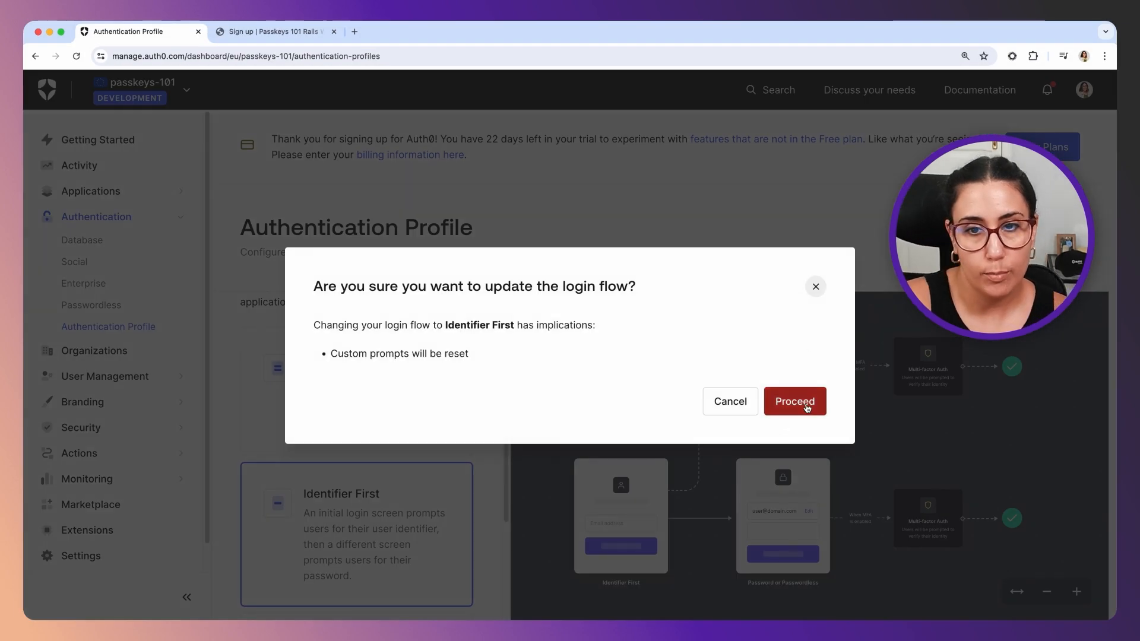
{"action": "left_click", "coordinate": [274, 31]}
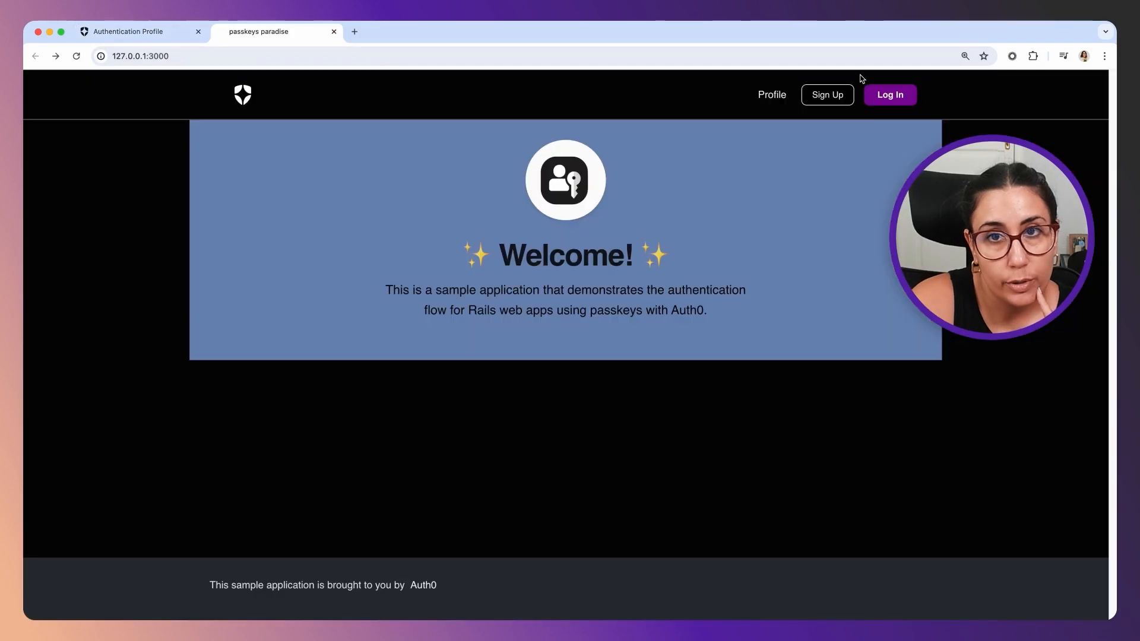
{"action": "left_click", "coordinate": [828, 95]}
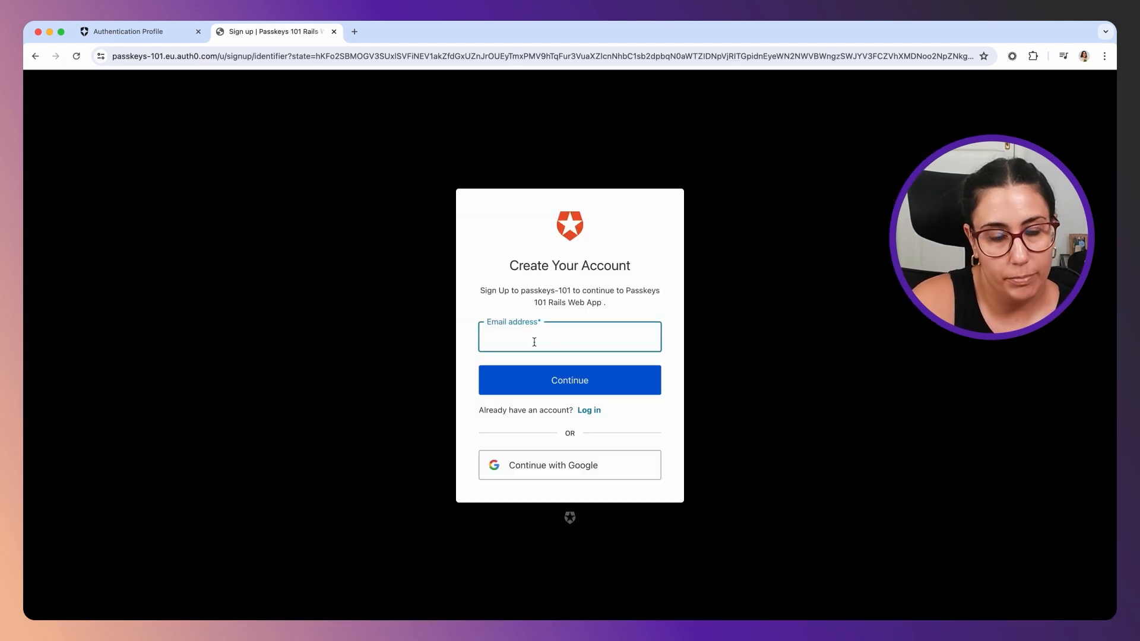
{"action": "left_click", "coordinate": [570, 380]}
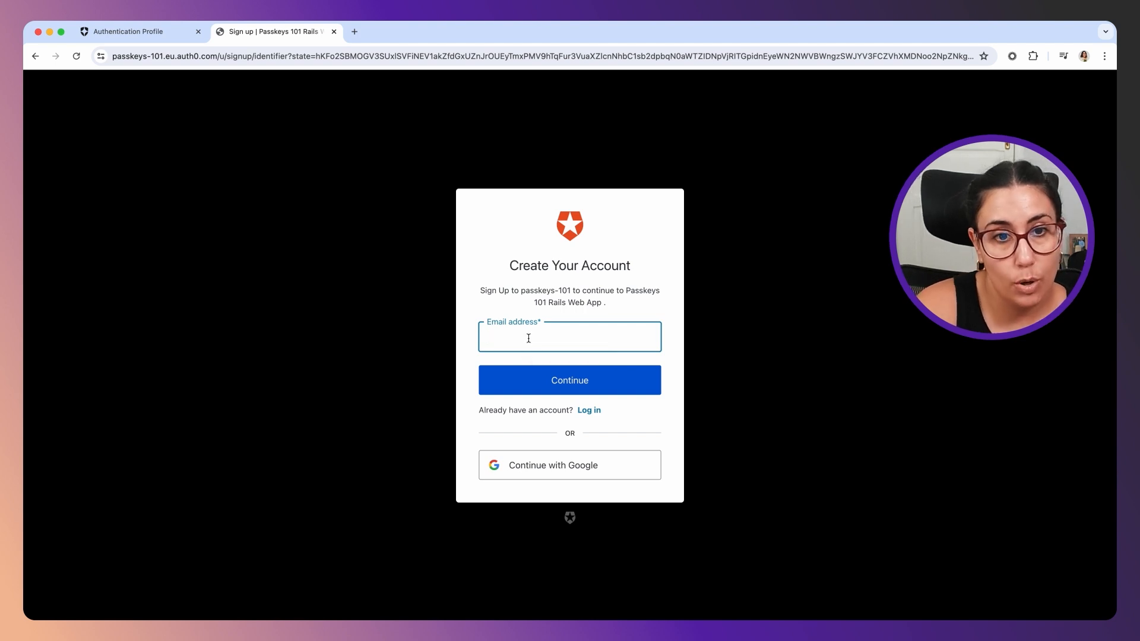
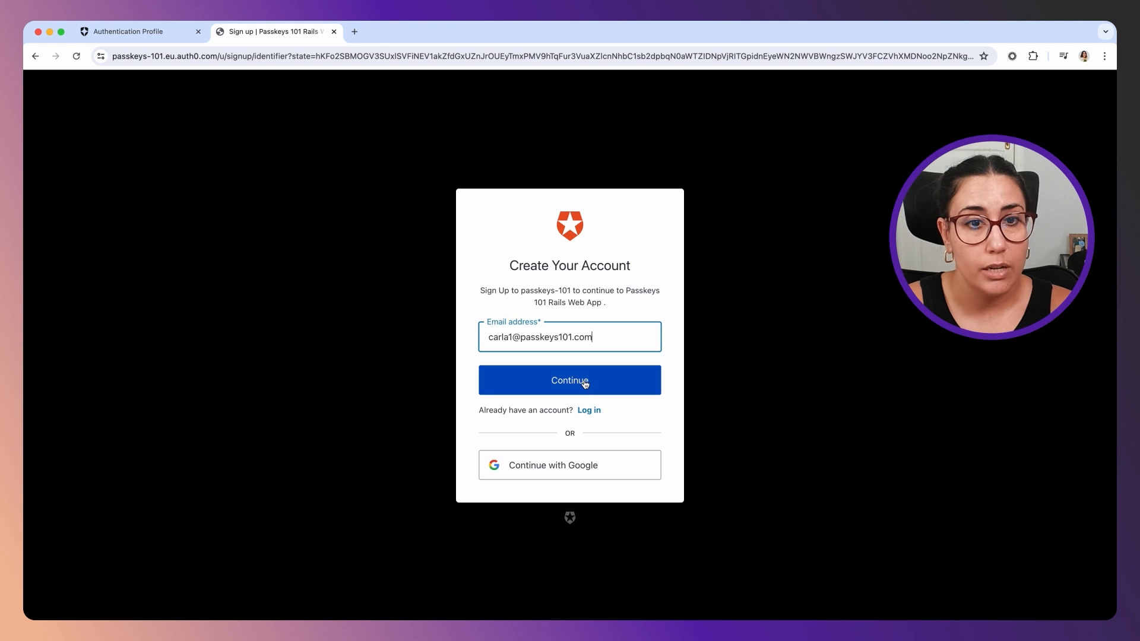
{"action": "left_click", "coordinate": [569, 380]}
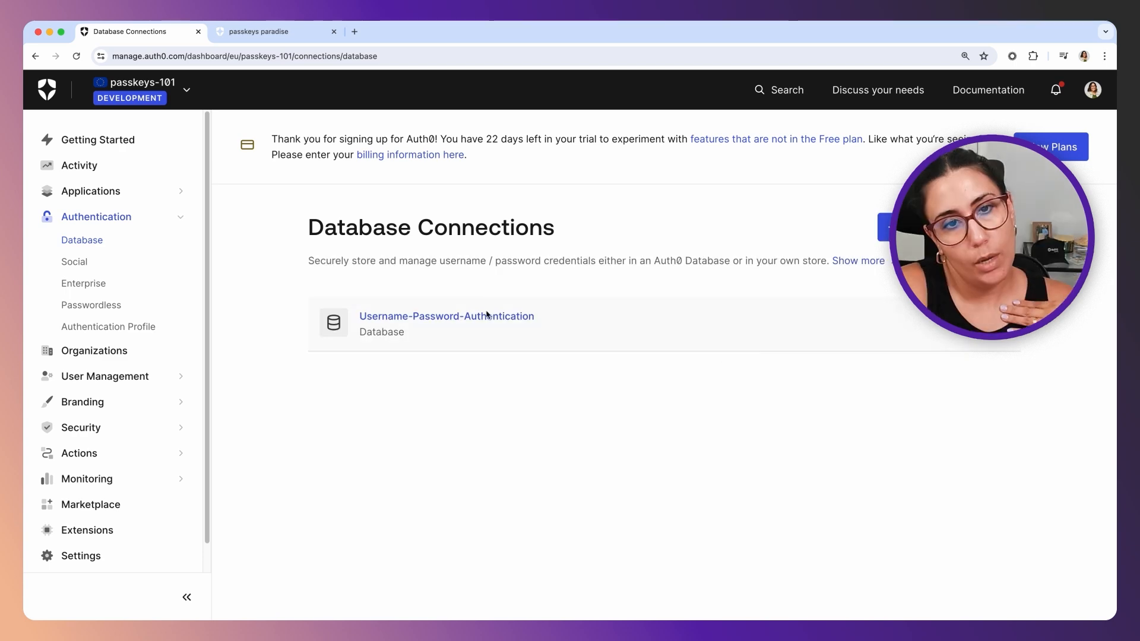
Step: Enable Passkey on the Username-Password-Authentication connection and return to the sample app
{"action": "left_click", "coordinate": [446, 316]}
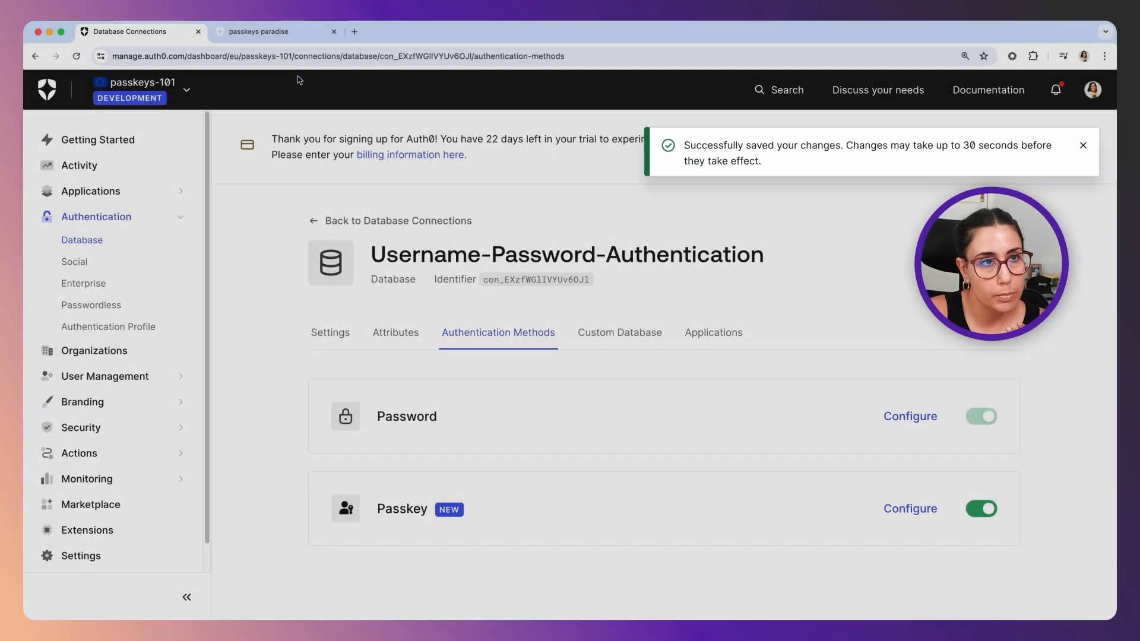
{"action": "left_click", "coordinate": [268, 32]}
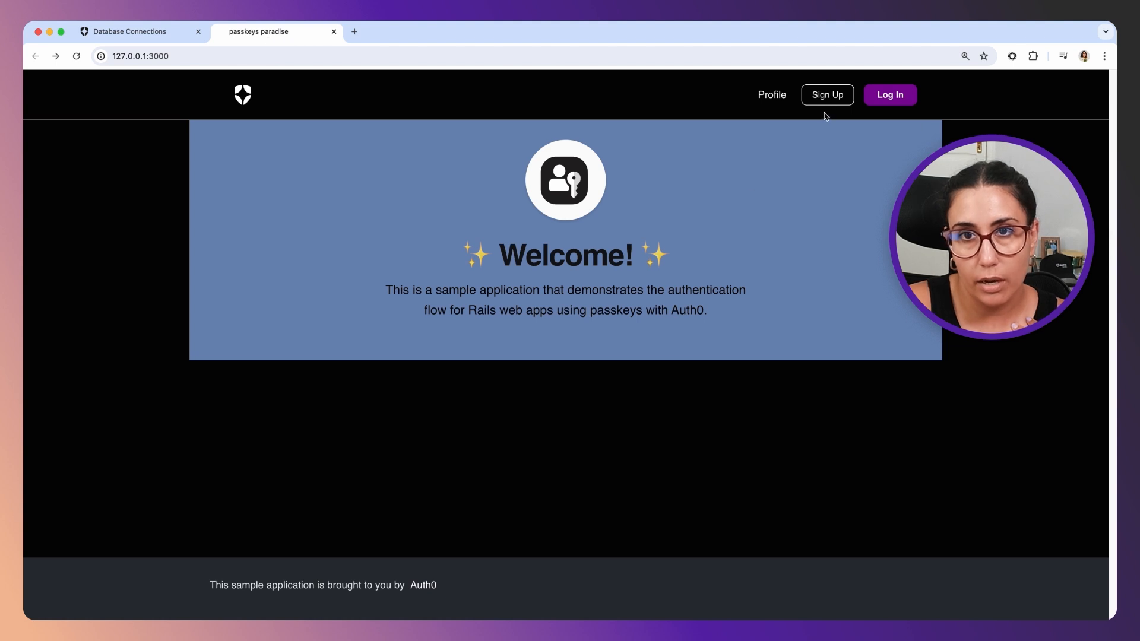
Step: Sign up in the sample app with the carla1 email and continue
{"action": "left_click", "coordinate": [827, 94]}
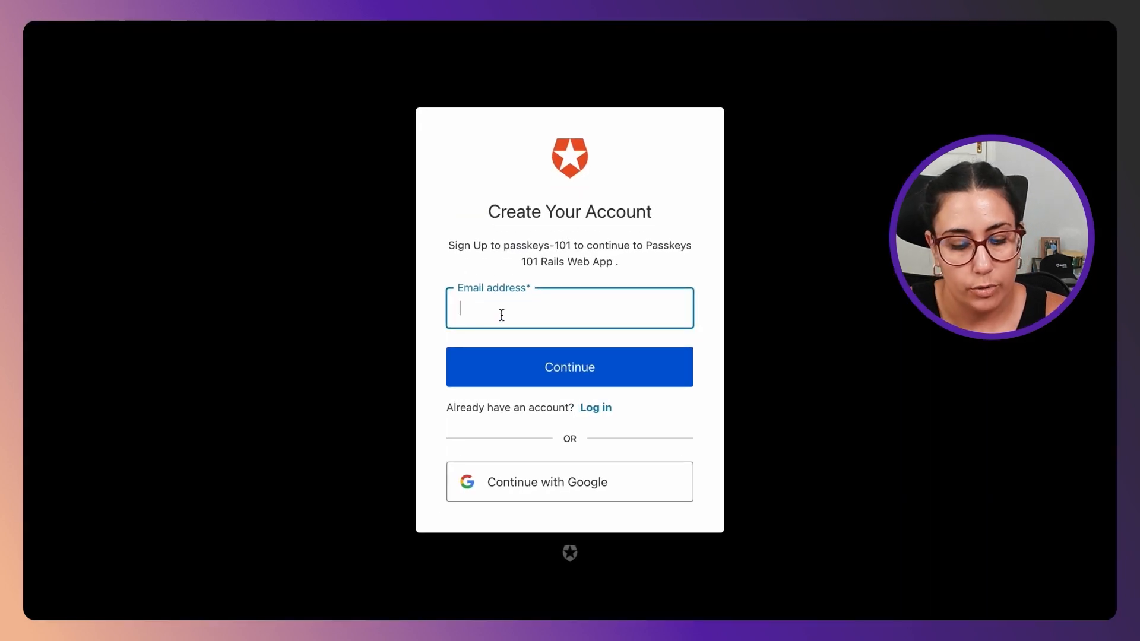
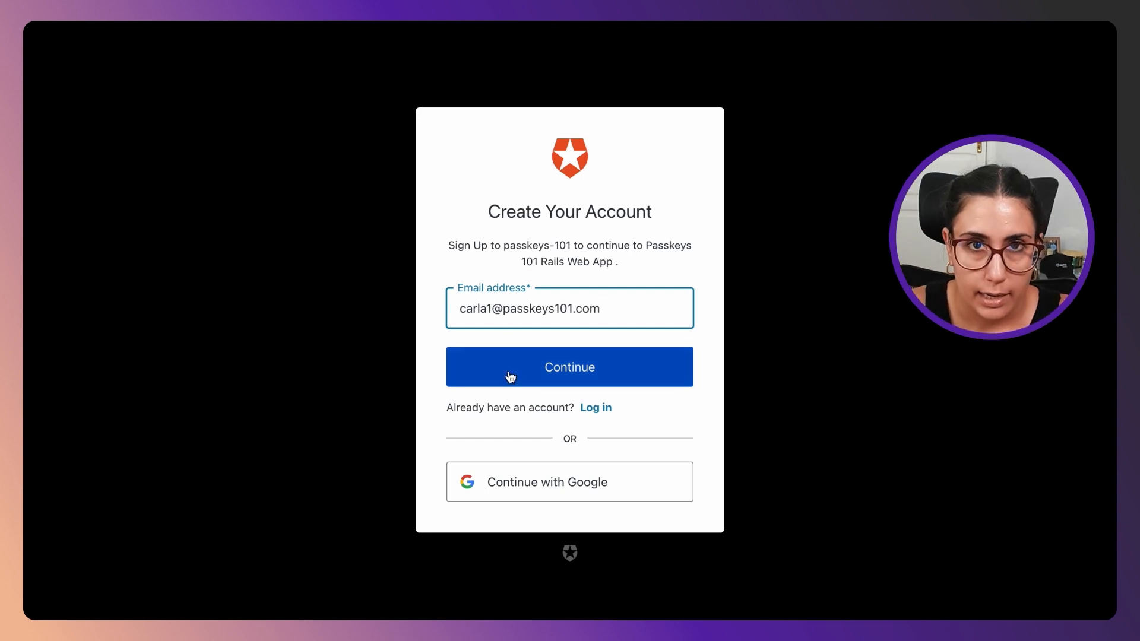
{"action": "left_click", "coordinate": [570, 367]}
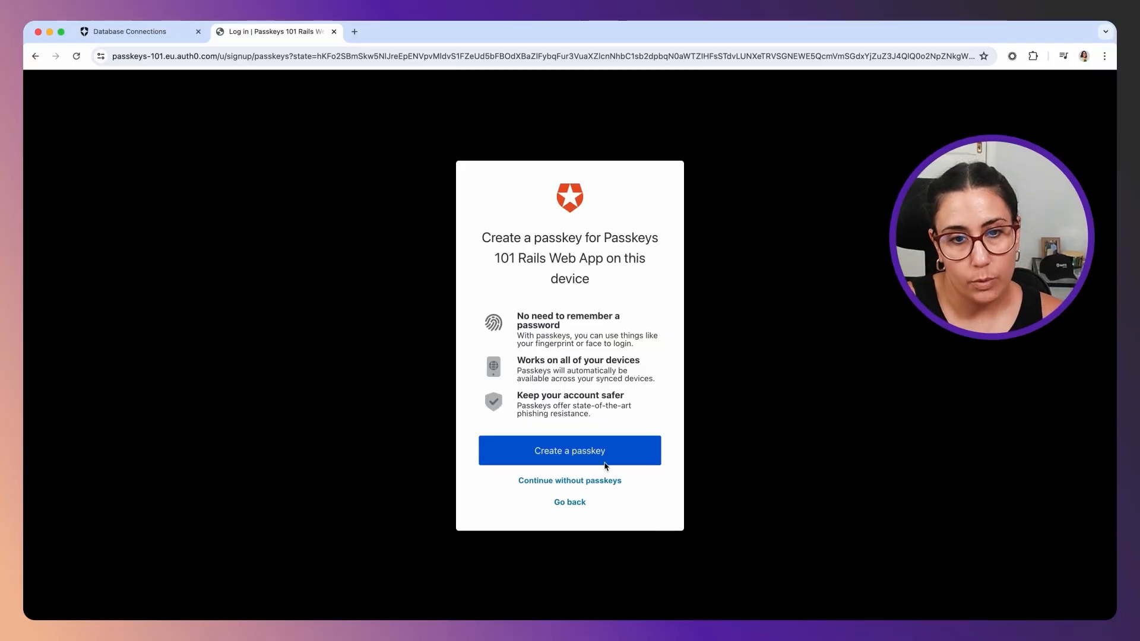
Step: Create a passkey for the account saved in the Chrome profile, reaching the Authorize App screen
{"action": "left_click", "coordinate": [570, 451]}
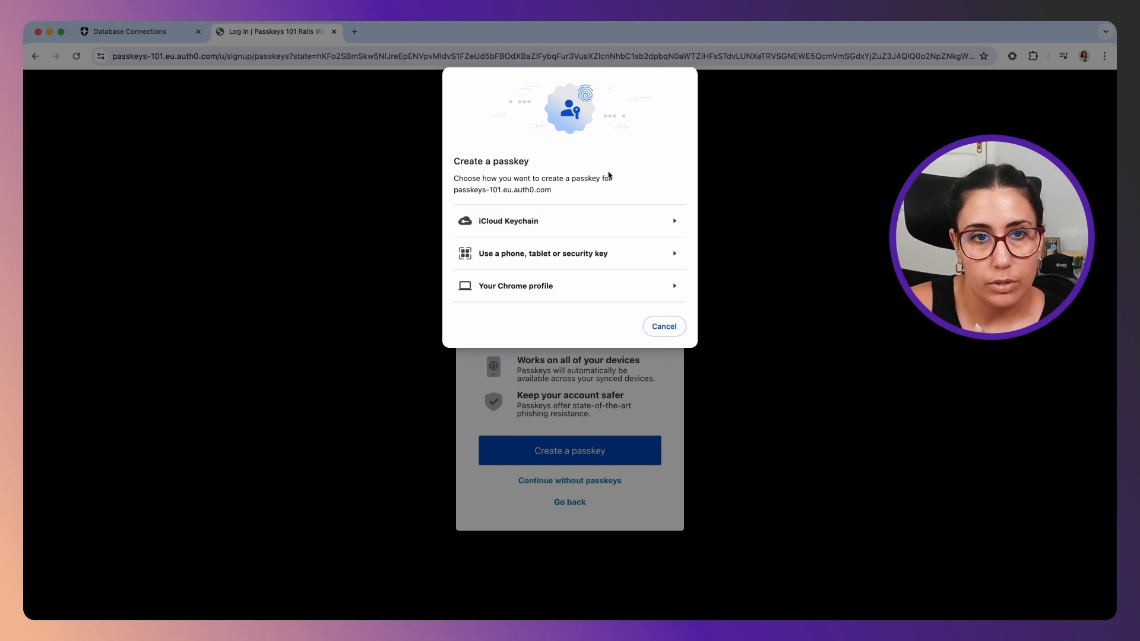
{"action": "mouse_move", "coordinate": [531, 289]}
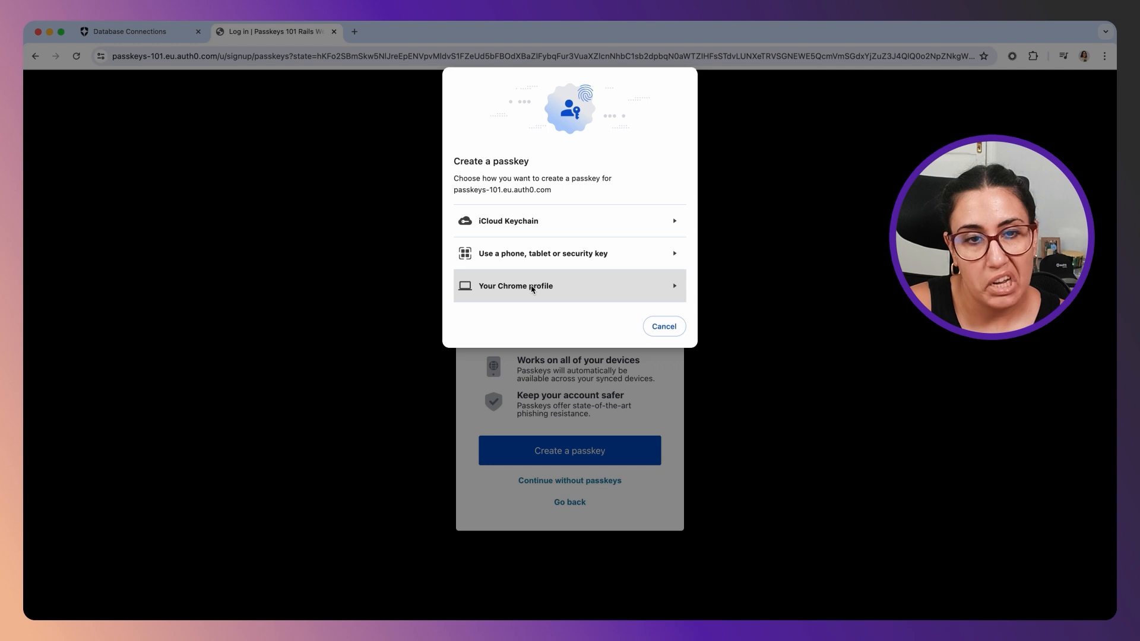
{"action": "left_click", "coordinate": [531, 286]}
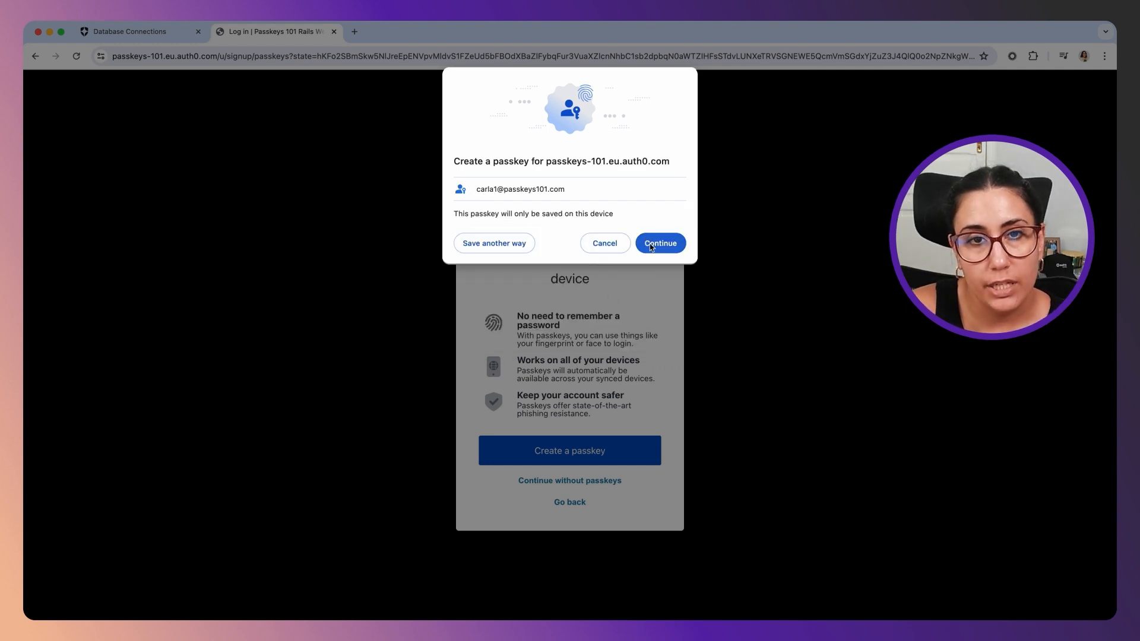
{"action": "left_click", "coordinate": [661, 243]}
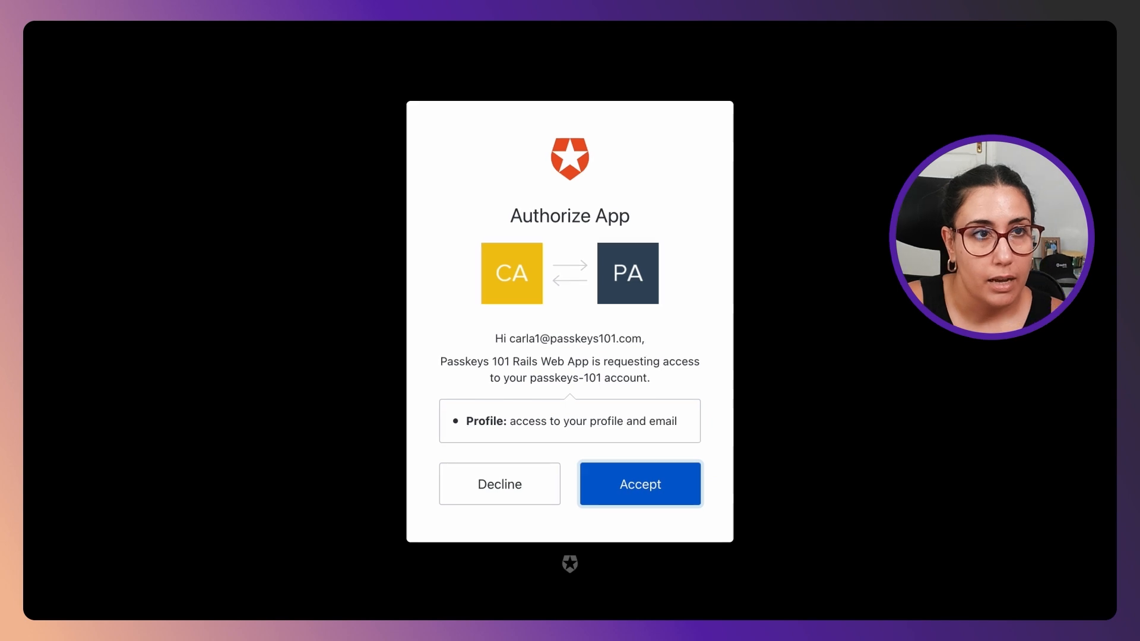
Step: Accept the app authorization and view the new device-bound passkey's details under My Passkeys
{"action": "left_click", "coordinate": [640, 484]}
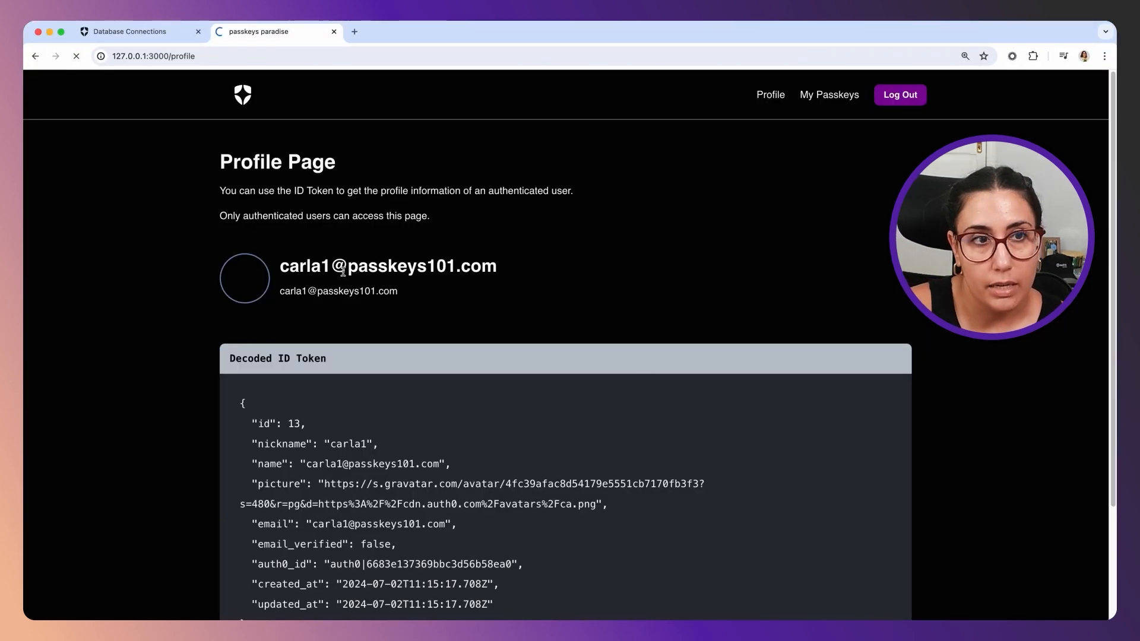
{"action": "scroll", "scroll_direction": "down", "scroll_amount": 3}
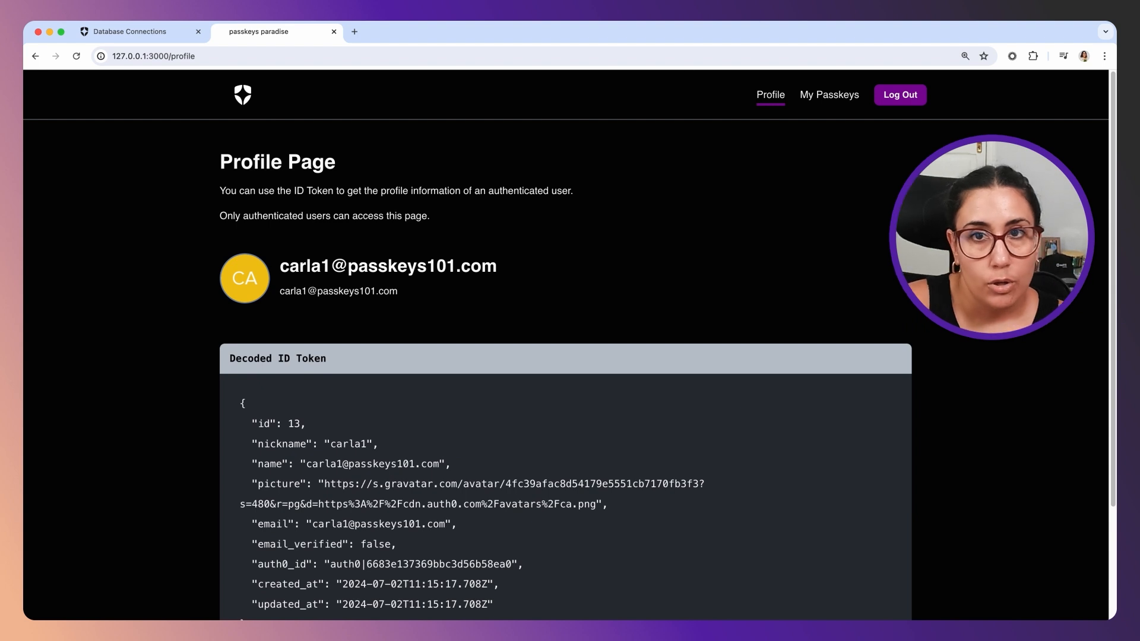
{"action": "mouse_move", "coordinate": [832, 103]}
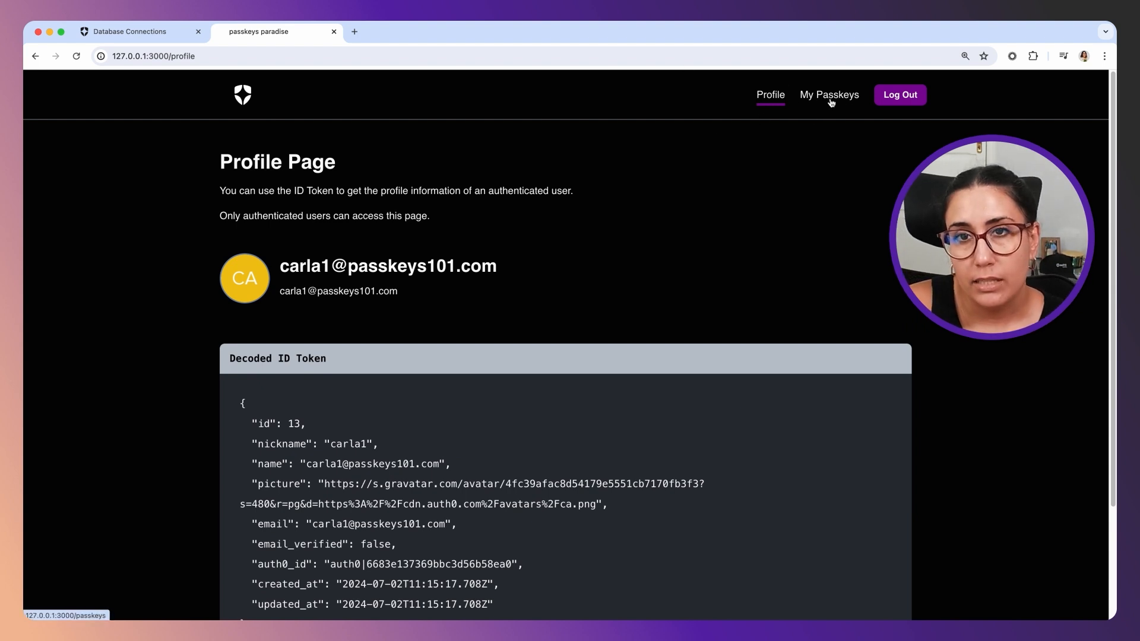
{"action": "left_click", "coordinate": [830, 95]}
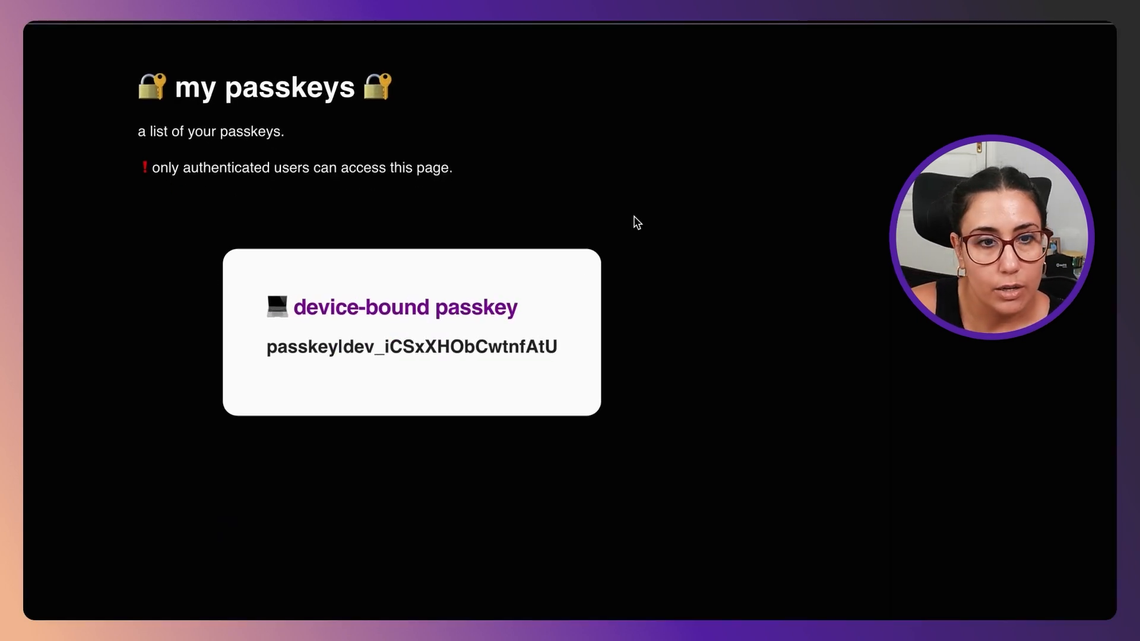
{"action": "mouse_move", "coordinate": [380, 329]}
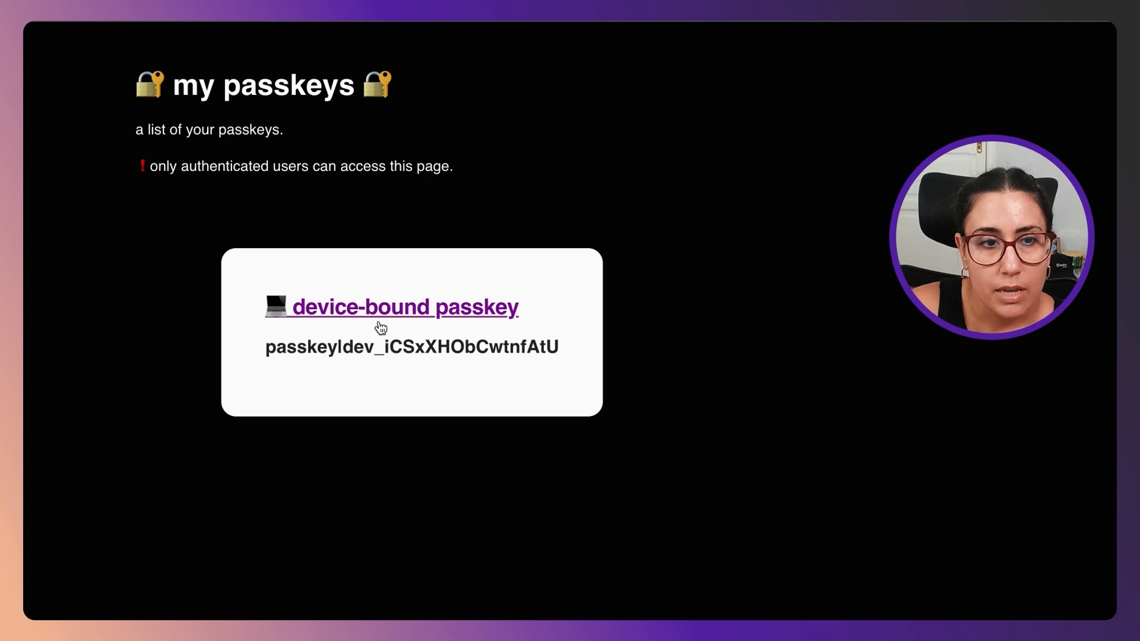
{"action": "left_click", "coordinate": [405, 307]}
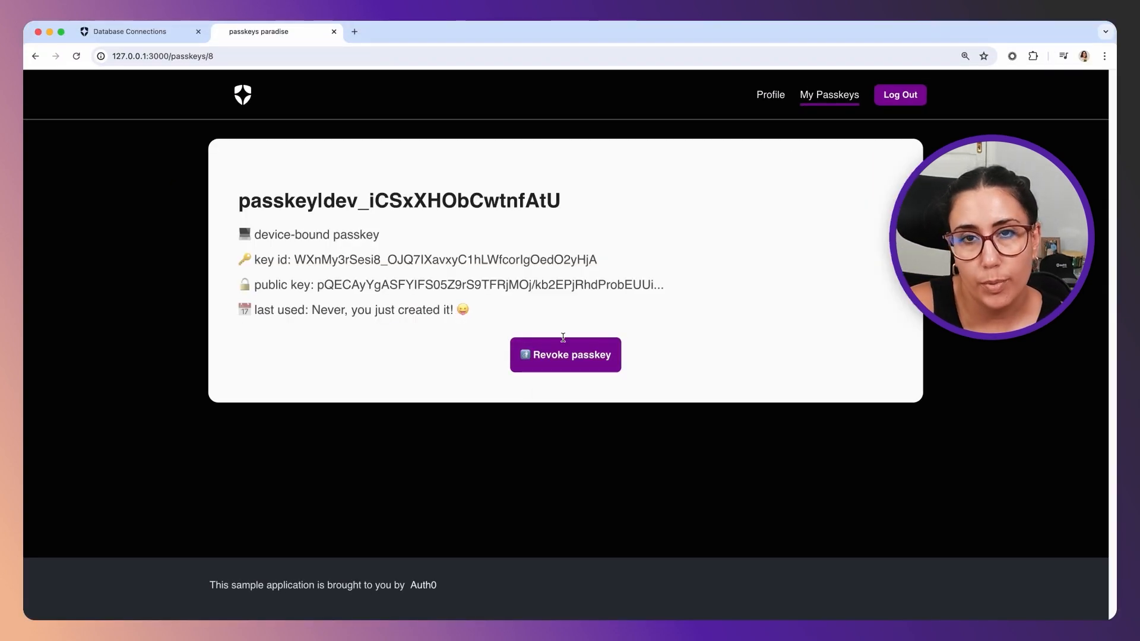
Step: Return to Profile, check My Passkeys again, then log out to the welcome page
{"action": "left_click", "coordinate": [771, 95]}
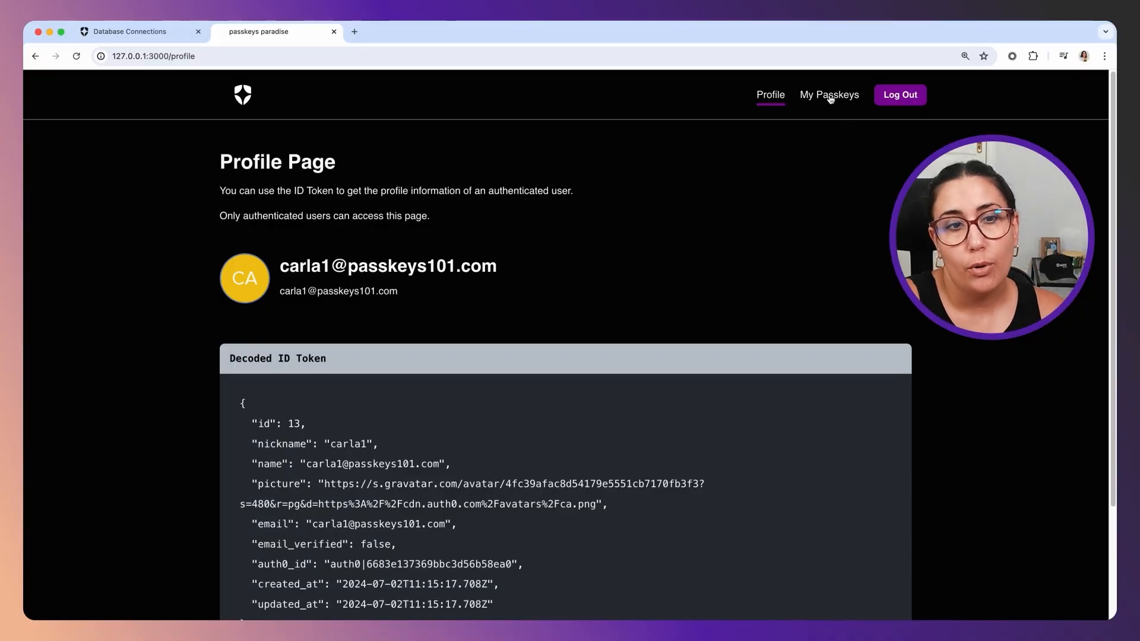
{"action": "left_click", "coordinate": [830, 94]}
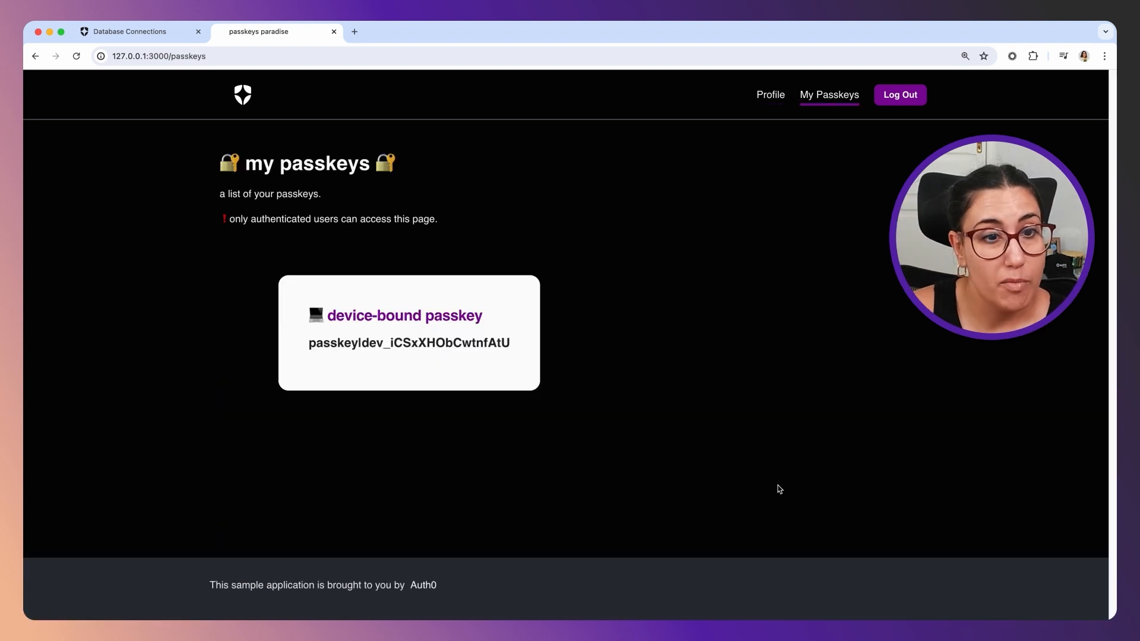
{"action": "mouse_move", "coordinate": [775, 485]}
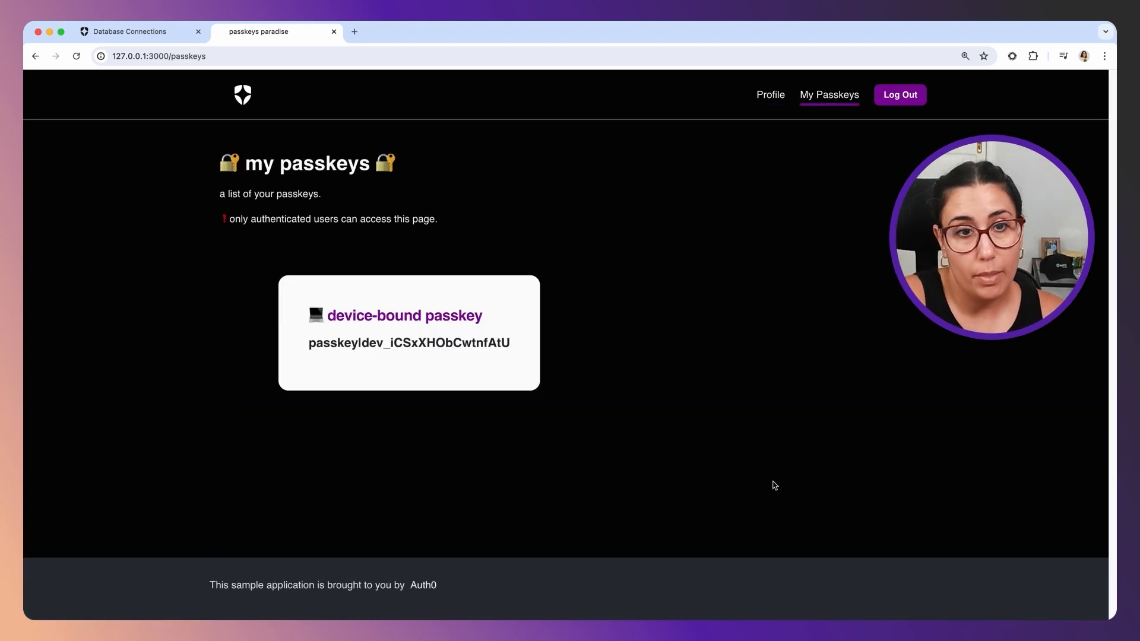
{"action": "left_click", "coordinate": [404, 316]}
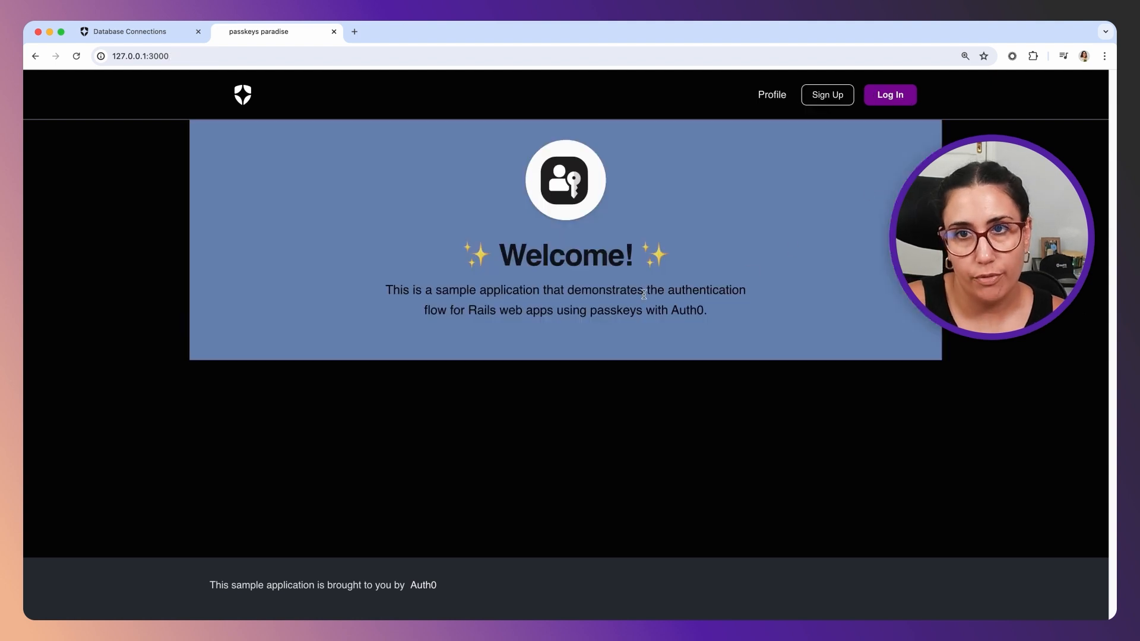
Step: Log in with Continue with a passkey and pick the saved passkey from Chrome's list
{"action": "left_click", "coordinate": [890, 94]}
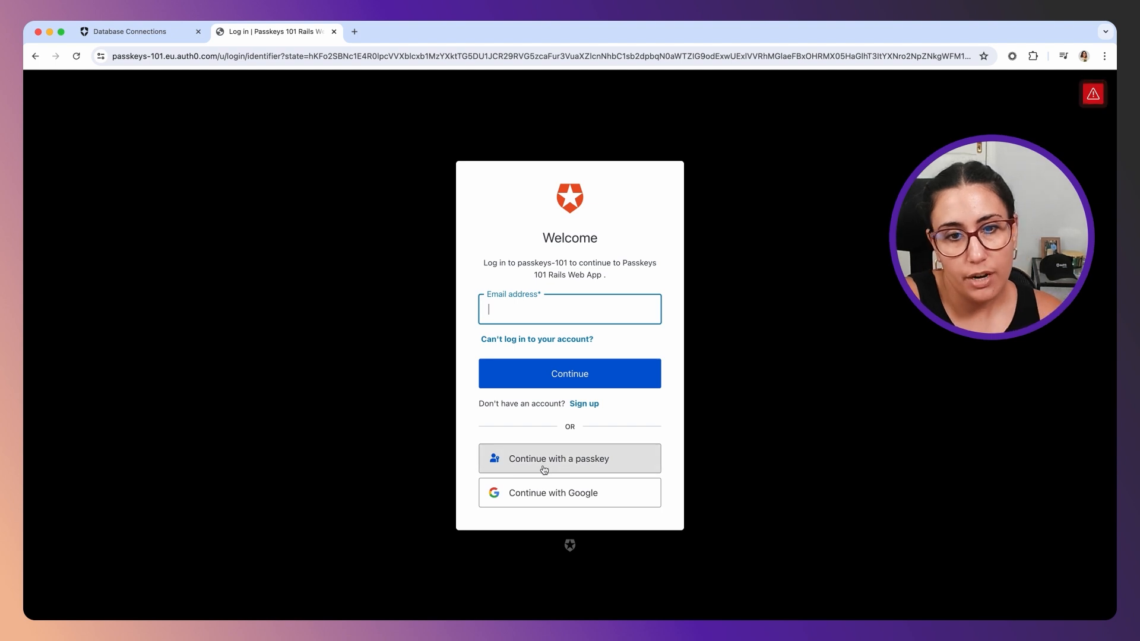
{"action": "left_click", "coordinate": [569, 458]}
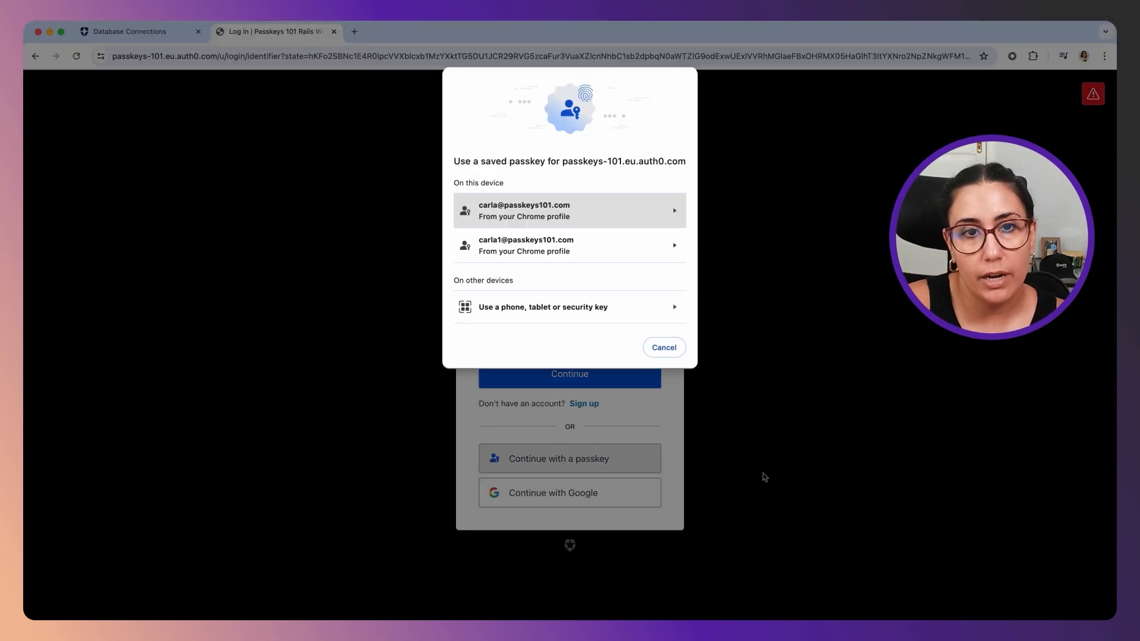
{"action": "left_click", "coordinate": [570, 210]}
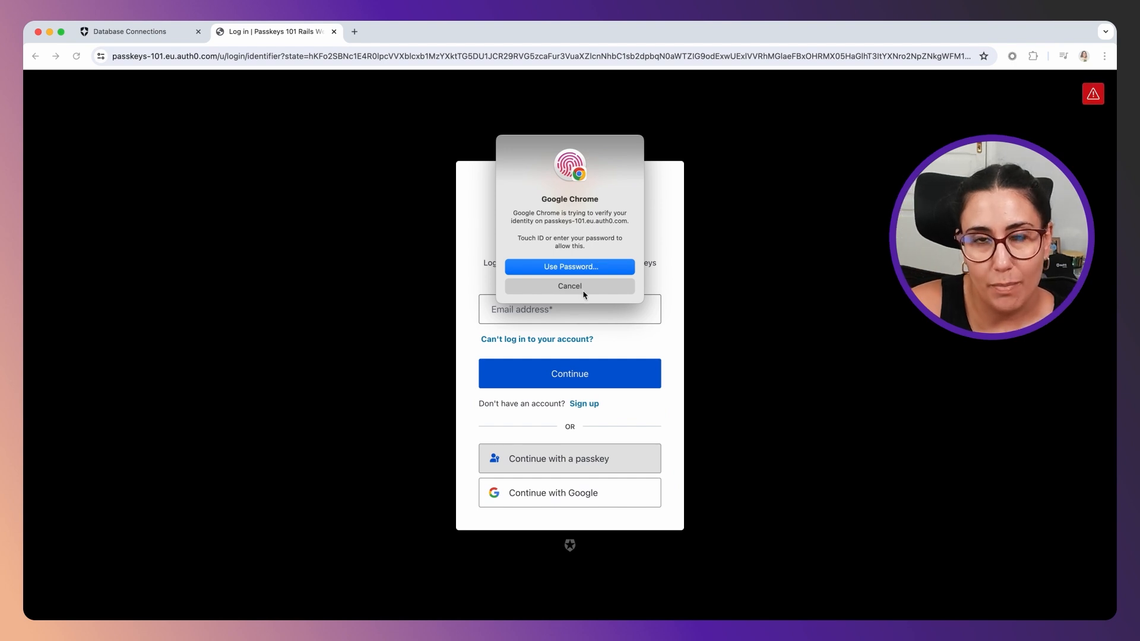
{"action": "mouse_move", "coordinate": [666, 321]}
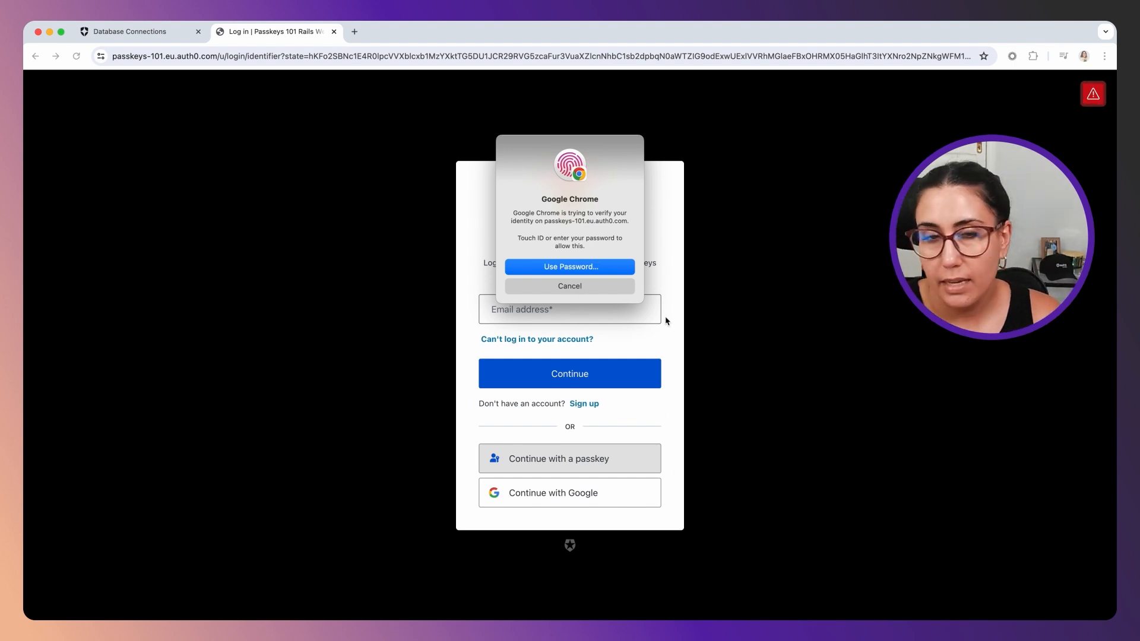